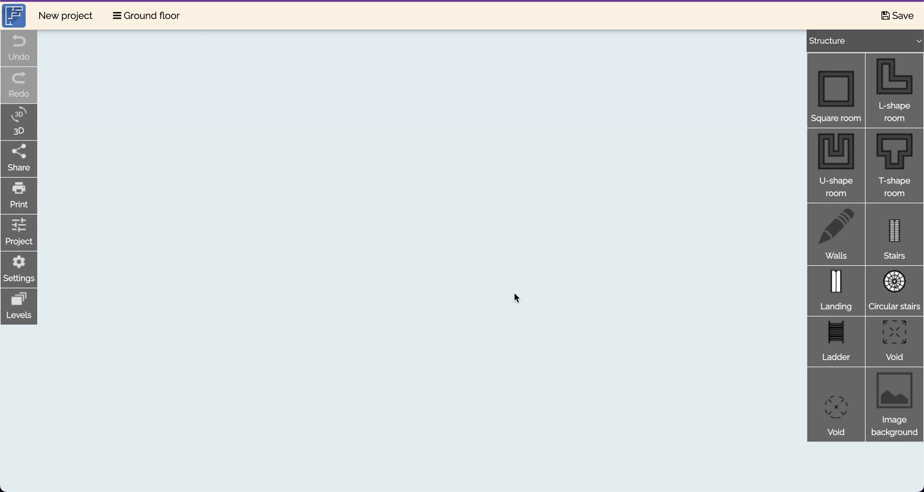
{"action": "mouse_move", "coordinate": [351, 168]}
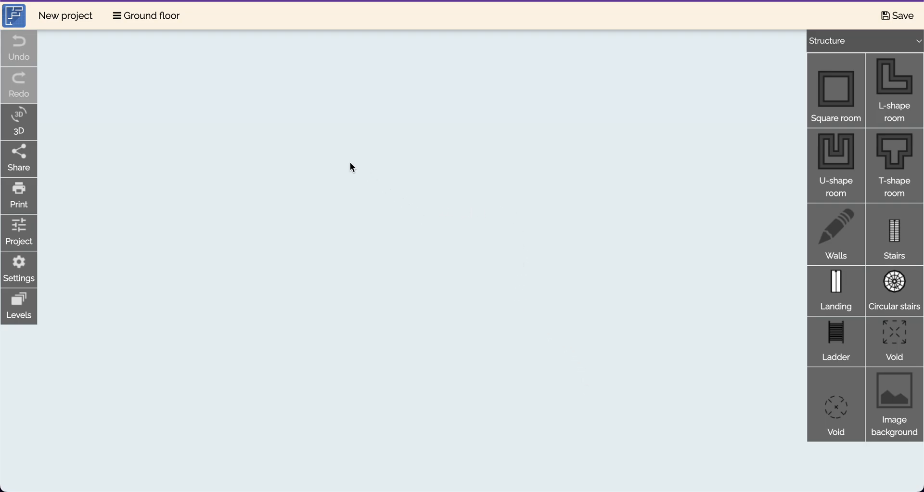
{"action": "mouse_move", "coordinate": [396, 141]}
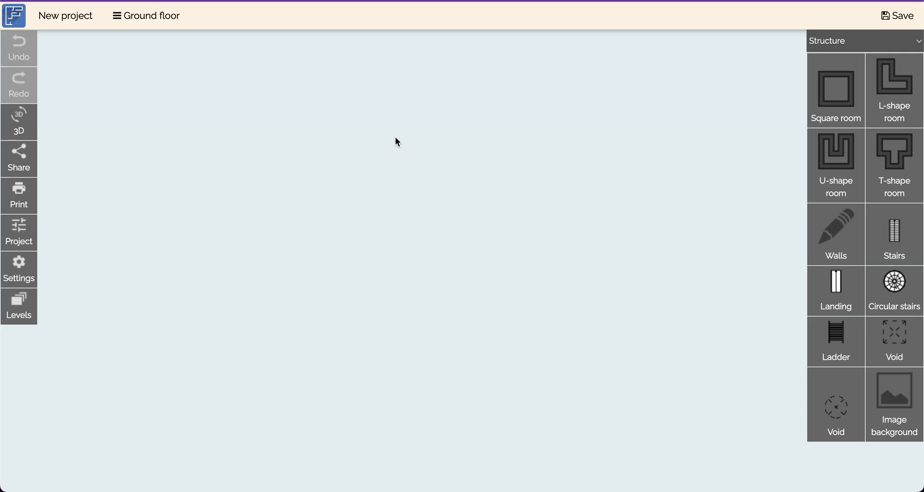
{"action": "mouse_move", "coordinate": [627, 28]}
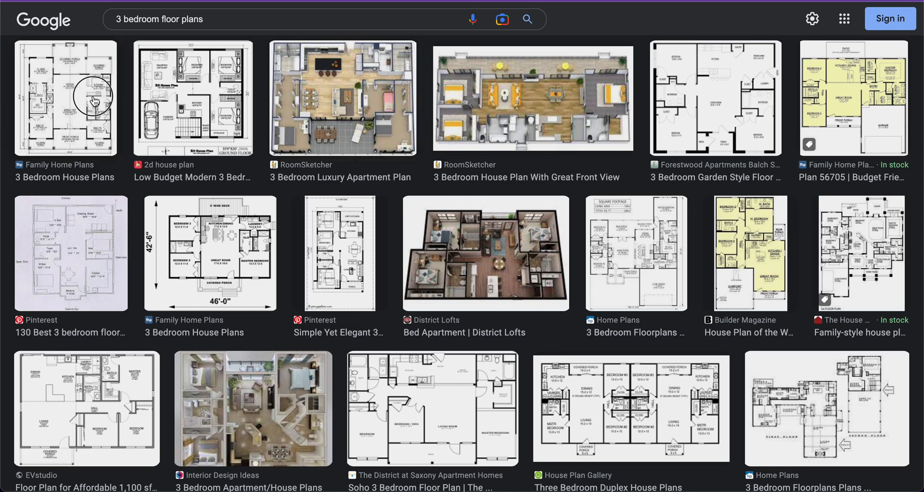
Step: Preview the 3 Bedroom House Plans and Forestwood garden-style plan image results
{"action": "left_click", "coordinate": [65, 97]}
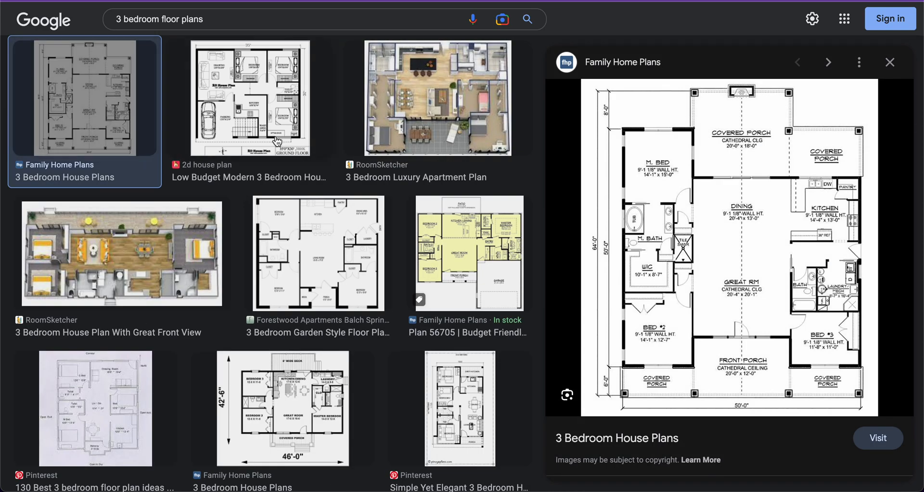
{"action": "mouse_move", "coordinate": [419, 120]}
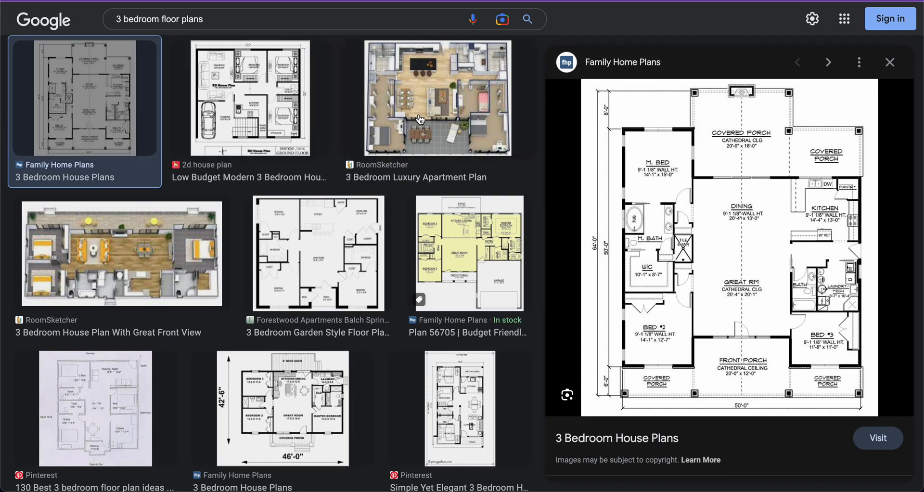
{"action": "mouse_move", "coordinate": [705, 258]}
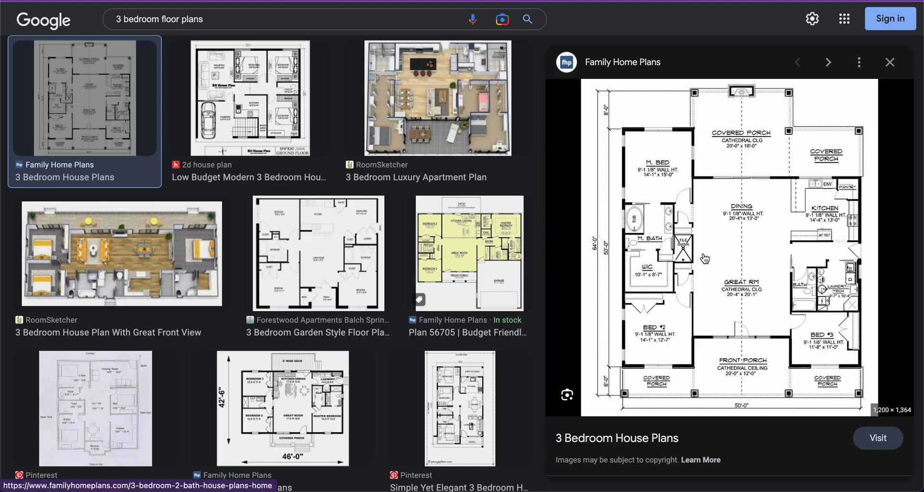
{"action": "mouse_move", "coordinate": [694, 277]}
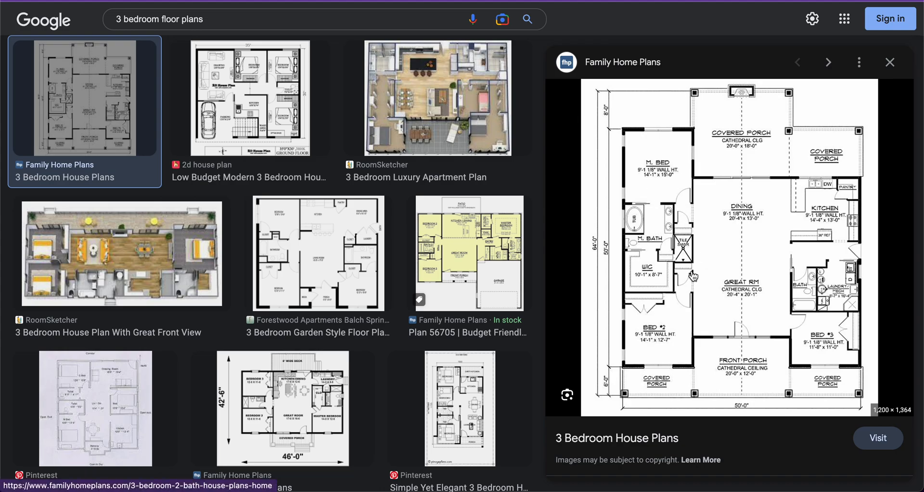
{"action": "mouse_move", "coordinate": [669, 228]}
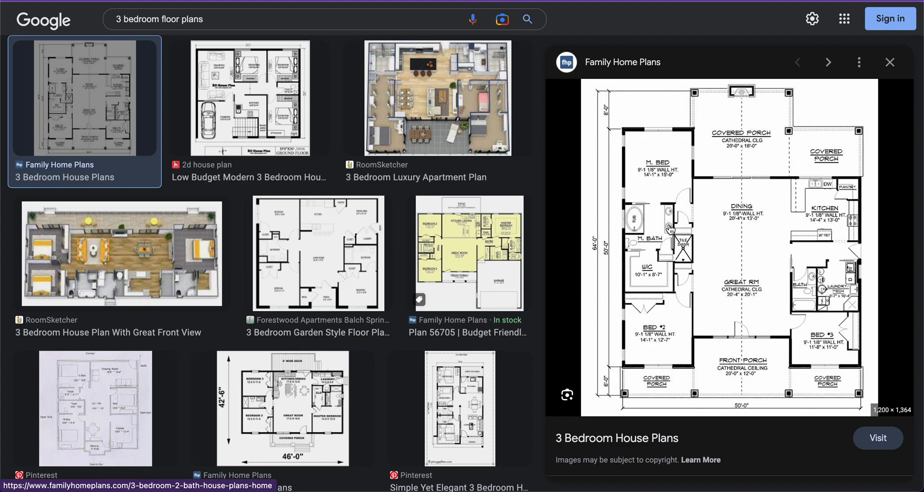
{"action": "mouse_move", "coordinate": [665, 233]}
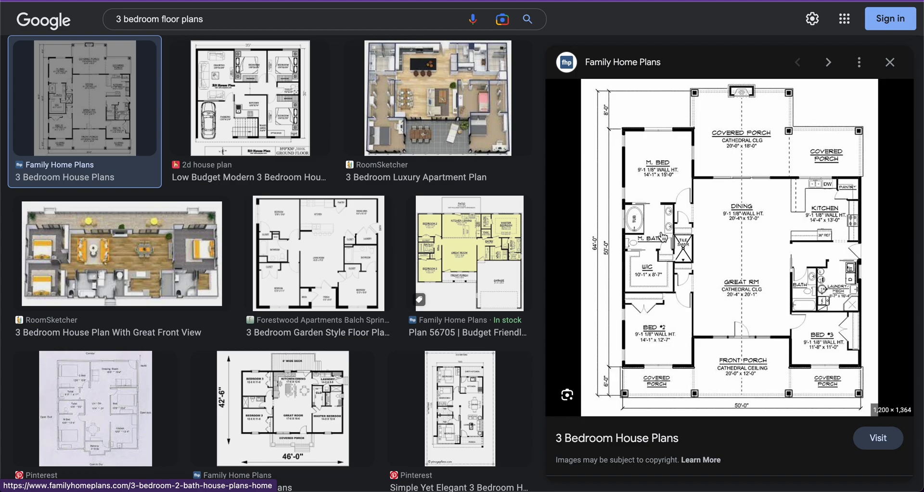
{"action": "mouse_move", "coordinate": [458, 259]}
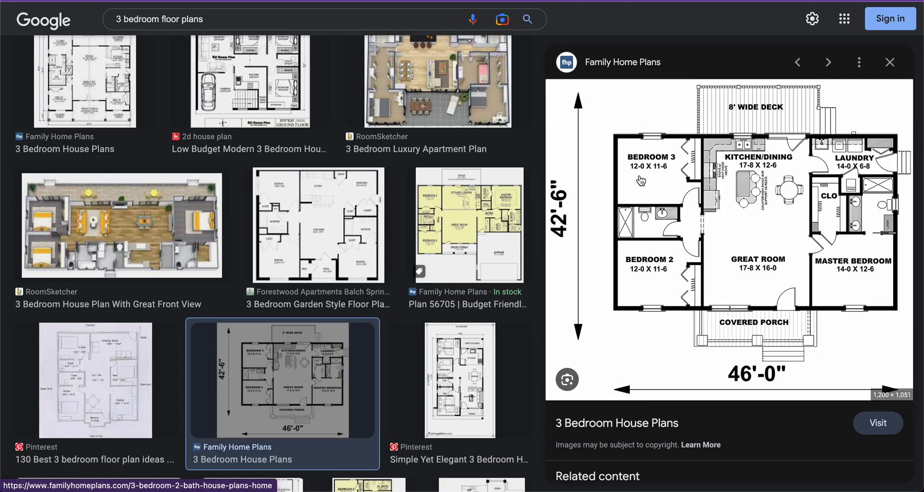
{"action": "mouse_move", "coordinate": [601, 313]}
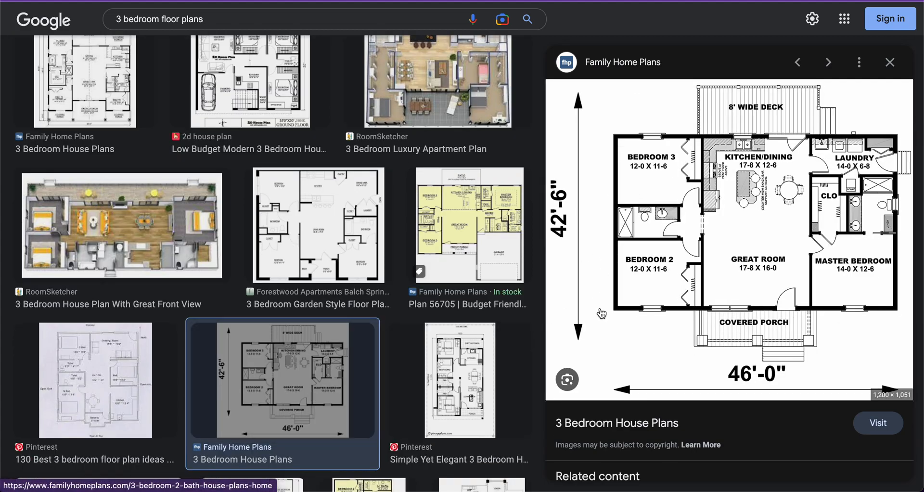
{"action": "mouse_move", "coordinate": [911, 144]}
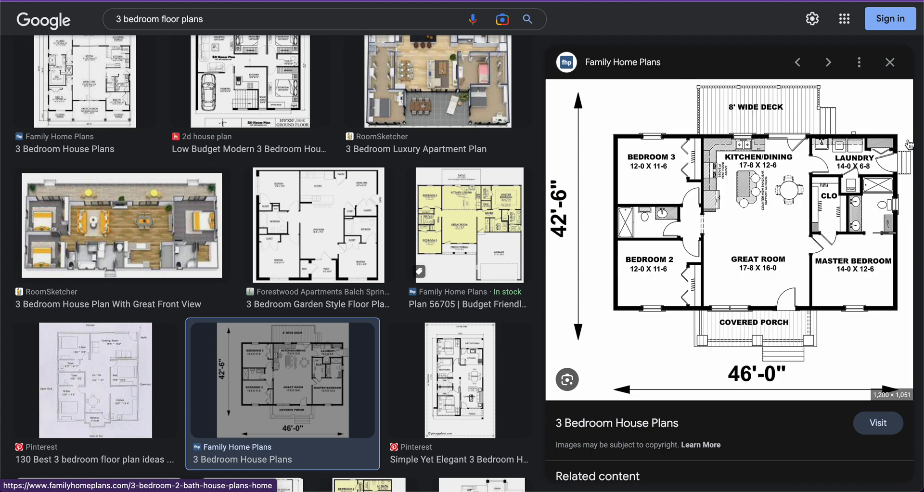
{"action": "mouse_move", "coordinate": [459, 237]}
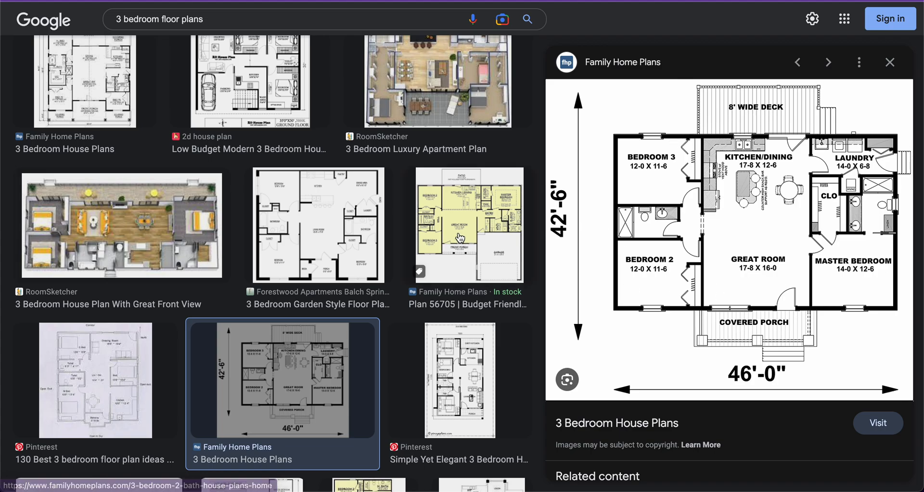
{"action": "left_click", "coordinate": [318, 225]}
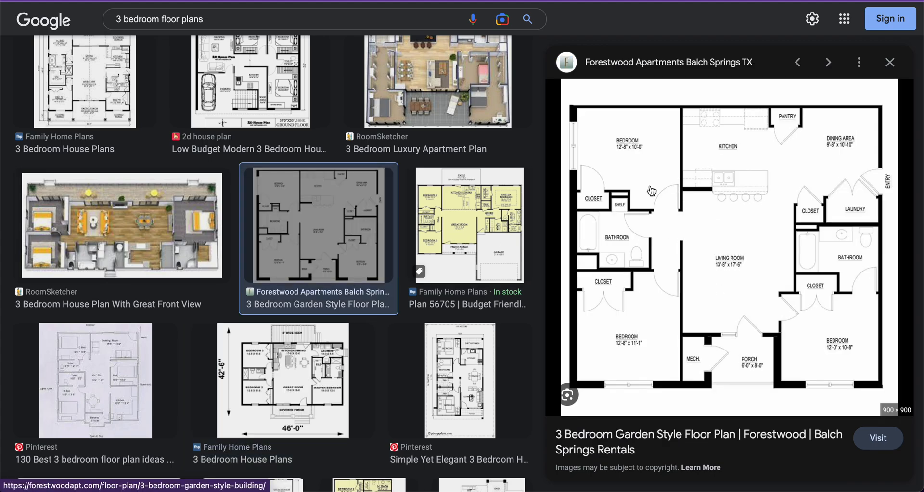
{"action": "mouse_move", "coordinate": [655, 209]}
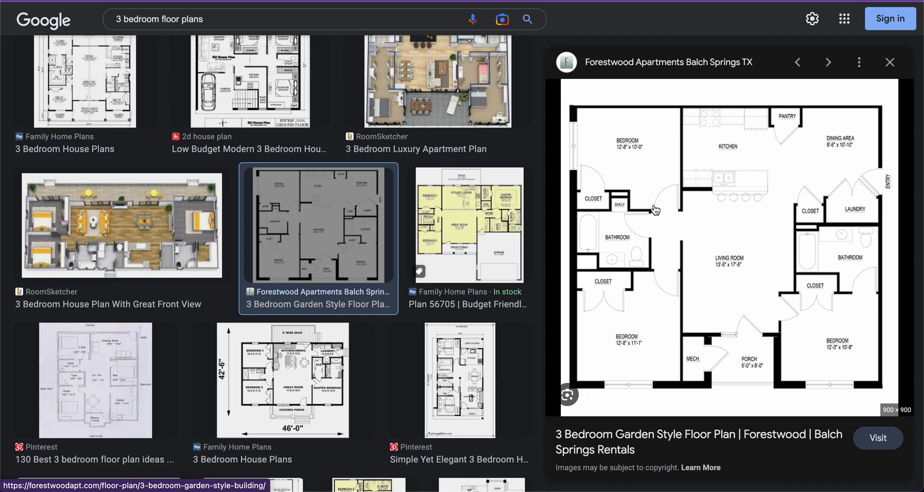
{"action": "mouse_move", "coordinate": [464, 367]}
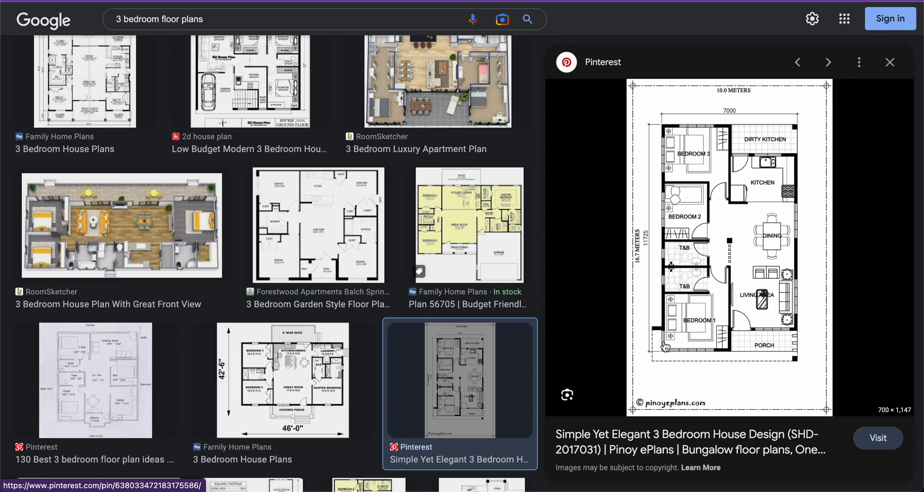
{"action": "mouse_move", "coordinate": [791, 250]}
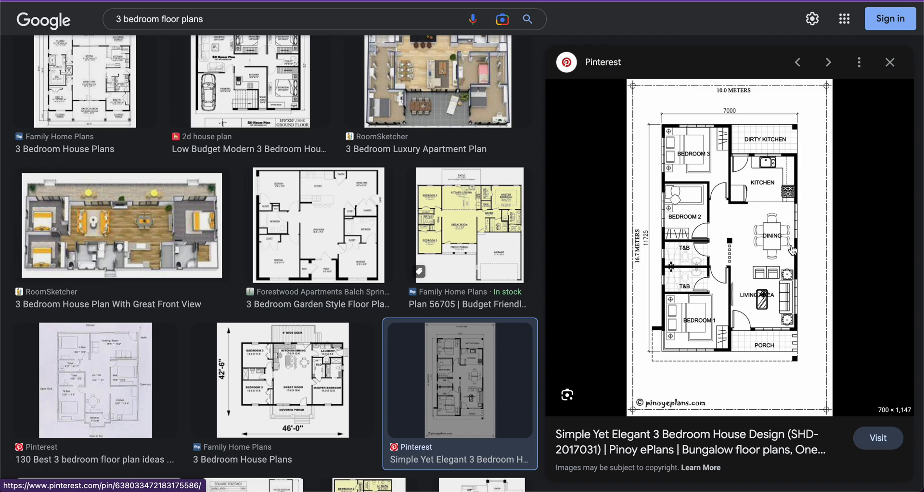
{"action": "mouse_move", "coordinate": [538, 129]}
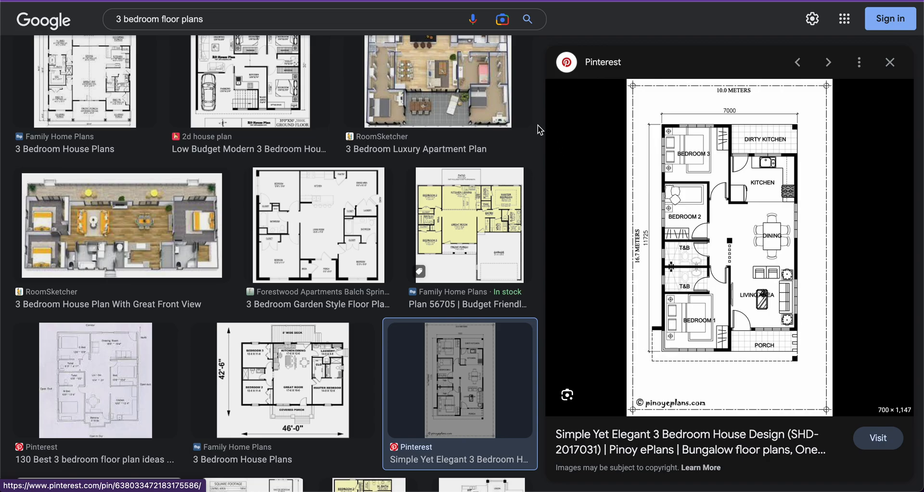
{"action": "mouse_move", "coordinate": [511, 180]}
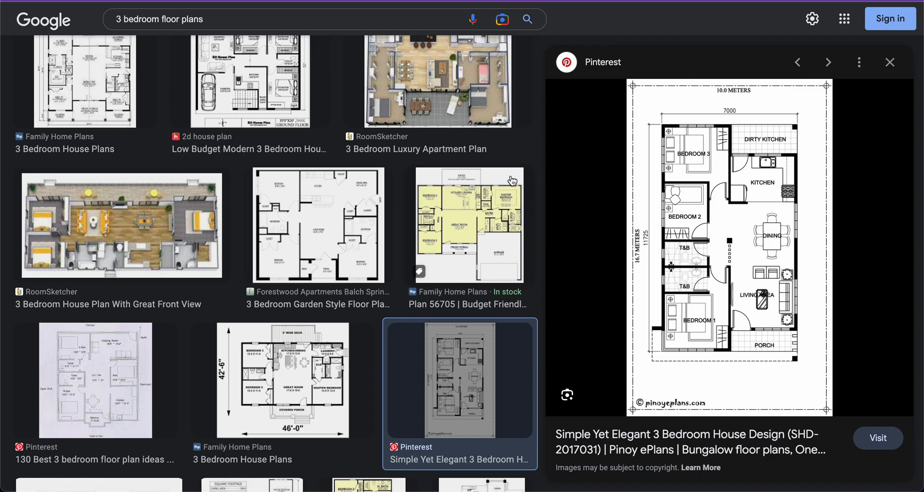
{"action": "mouse_move", "coordinate": [736, 147]}
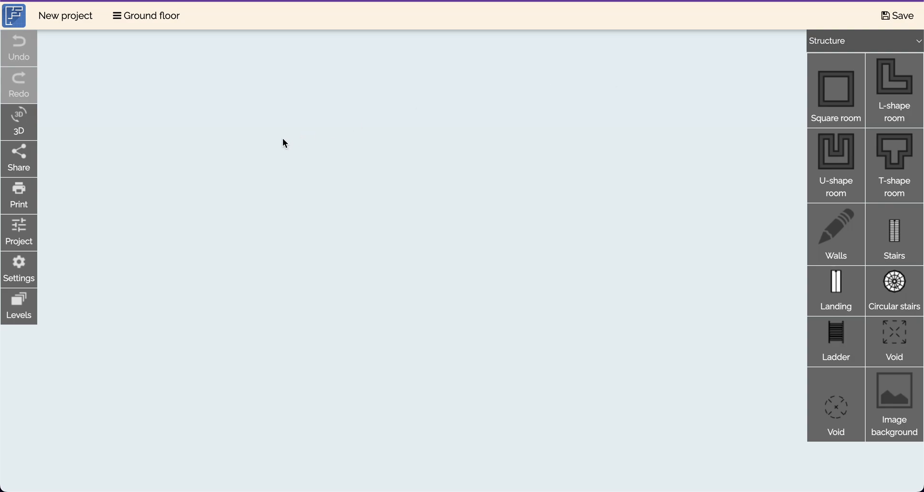
{"action": "mouse_move", "coordinate": [296, 159]}
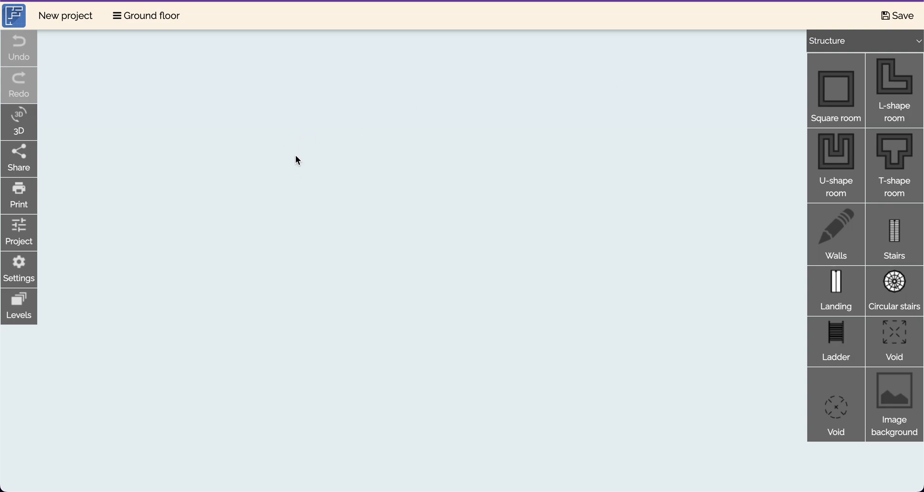
{"action": "mouse_move", "coordinate": [307, 151]}
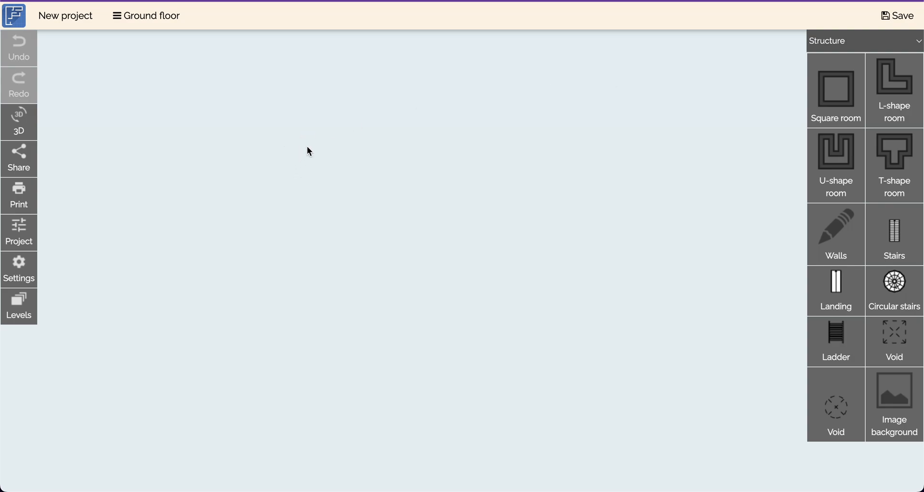
{"action": "mouse_move", "coordinate": [369, 137]}
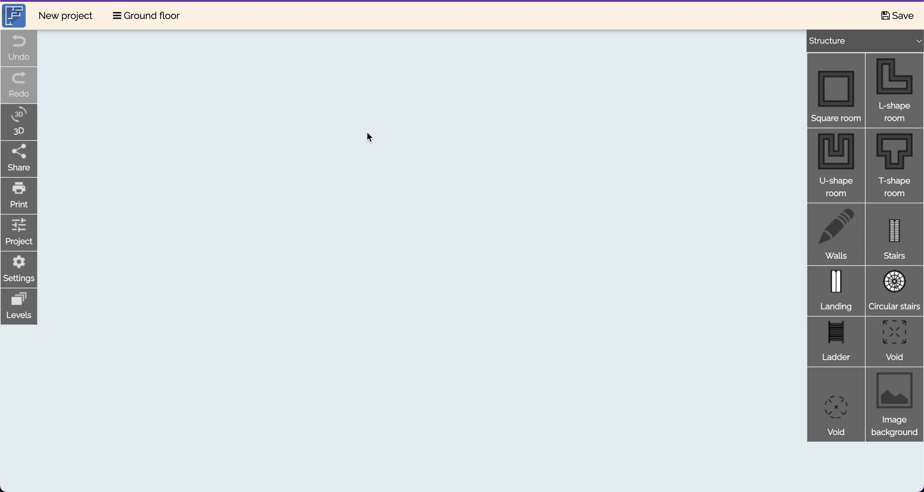
{"action": "mouse_move", "coordinate": [363, 129]}
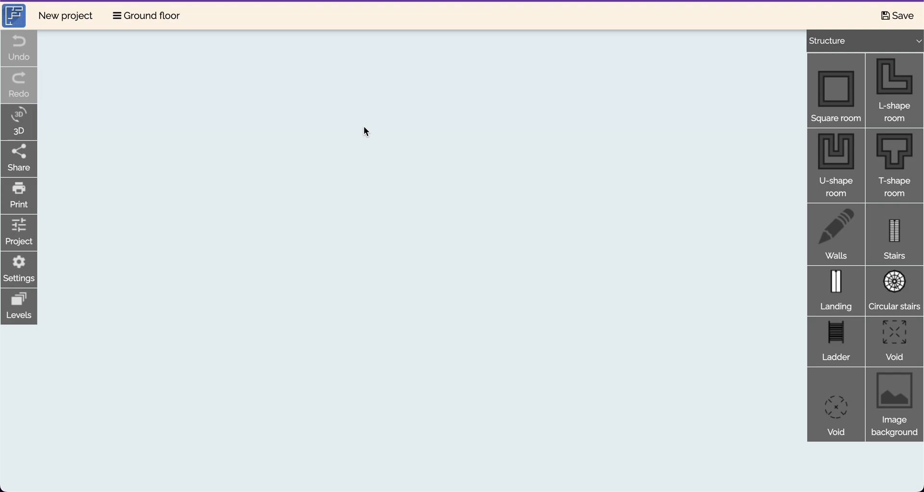
{"action": "mouse_move", "coordinate": [30, 266]}
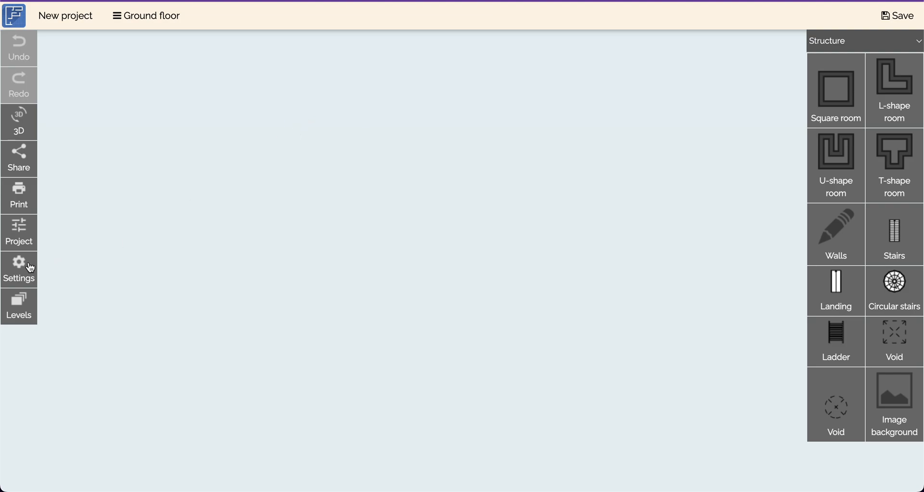
Step: Set the app's measurement units to Feet inch in Settings and confirm
{"action": "left_click", "coordinate": [19, 270]}
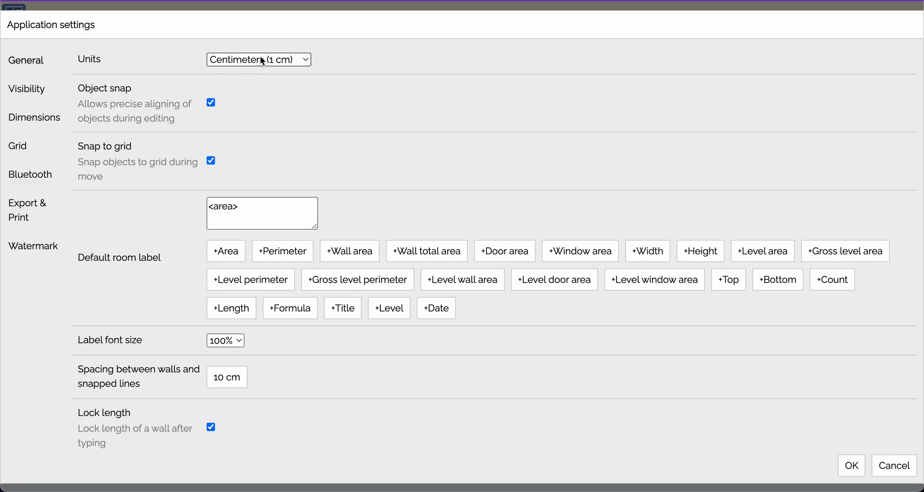
{"action": "left_click", "coordinate": [258, 59]}
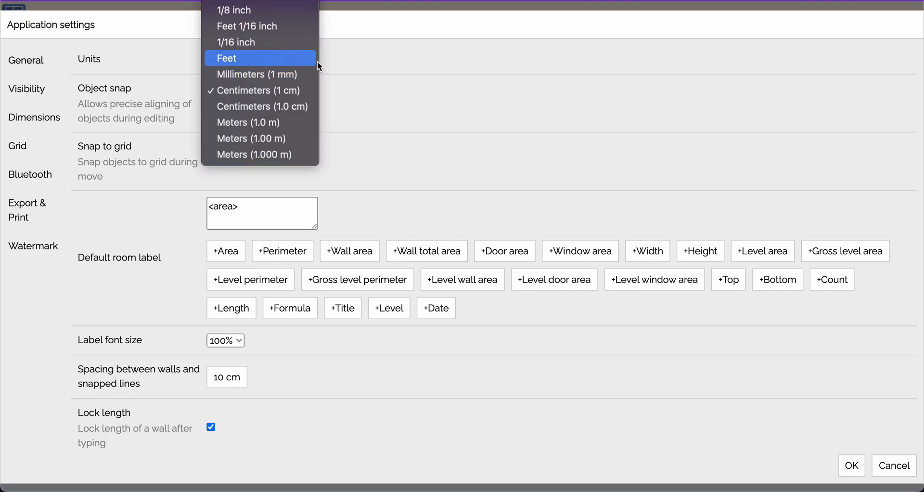
{"action": "left_click", "coordinate": [254, 90]}
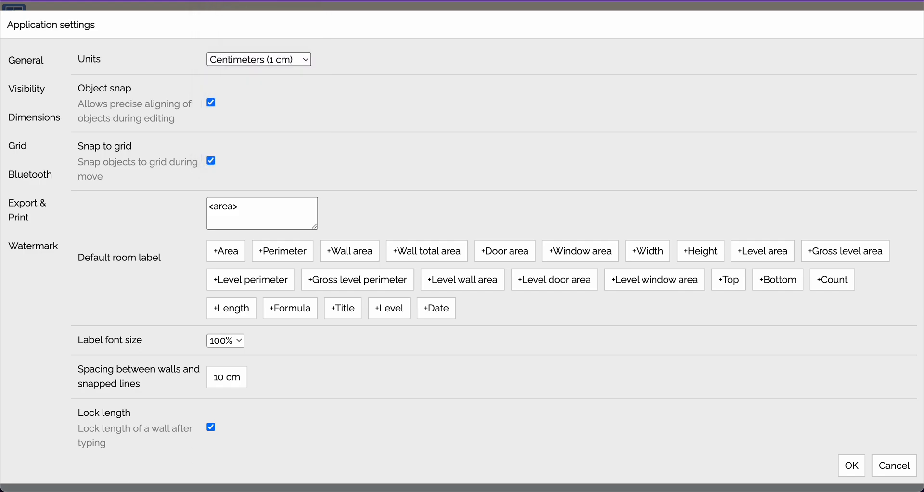
{"action": "left_click", "coordinate": [258, 59]}
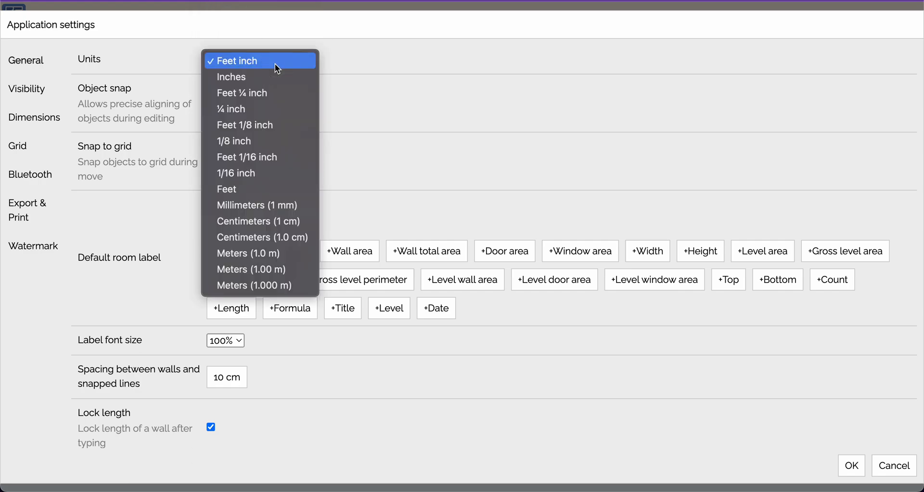
{"action": "mouse_move", "coordinate": [345, 65]}
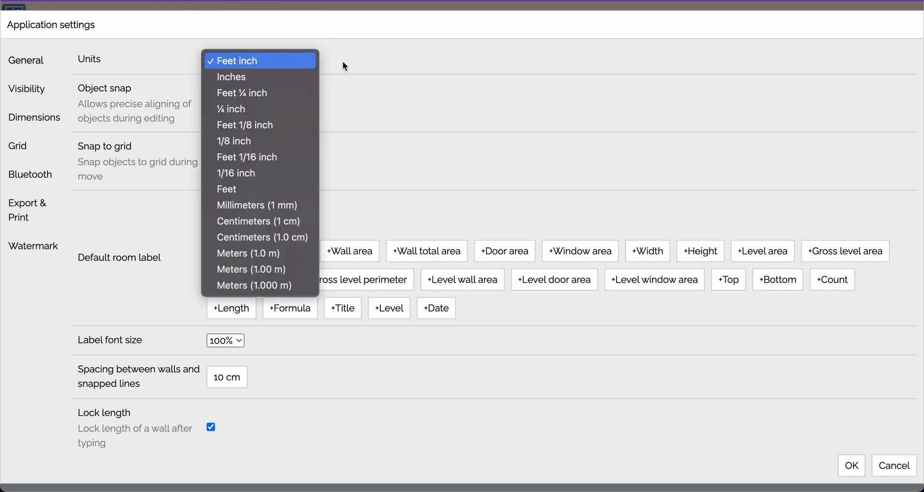
{"action": "left_click", "coordinate": [232, 61]}
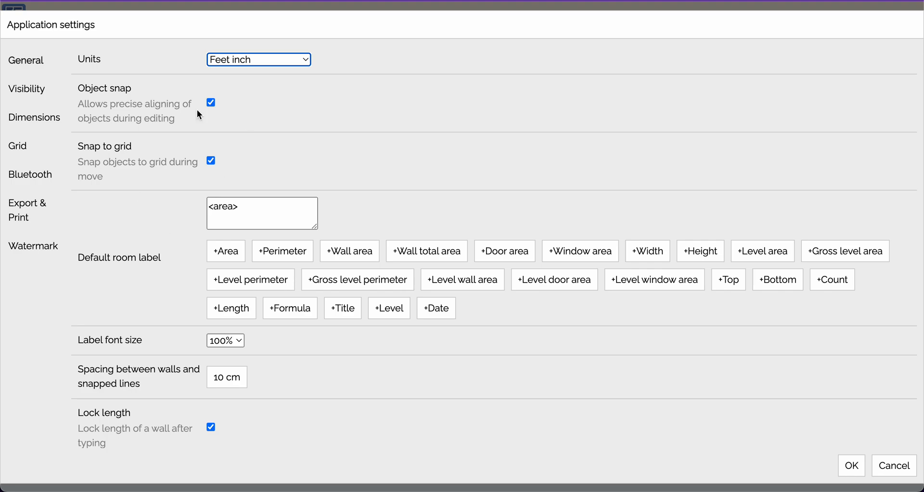
{"action": "mouse_move", "coordinate": [271, 353]}
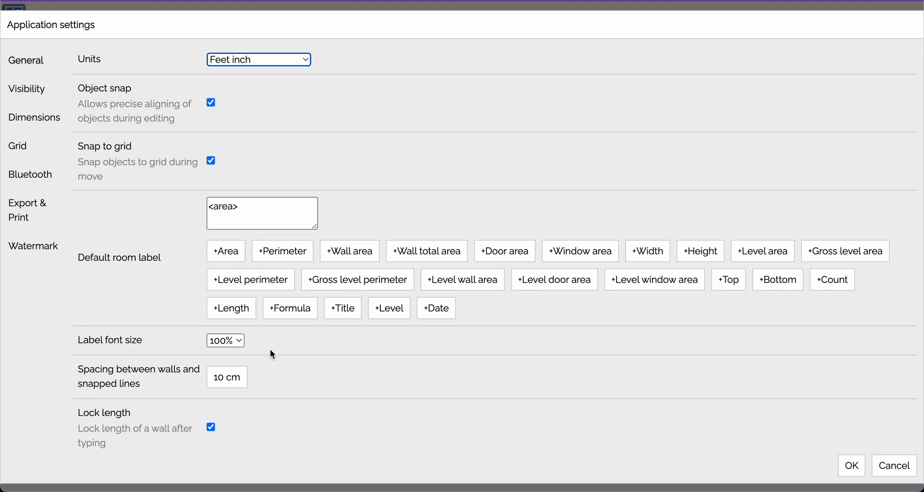
{"action": "left_click", "coordinate": [851, 465]}
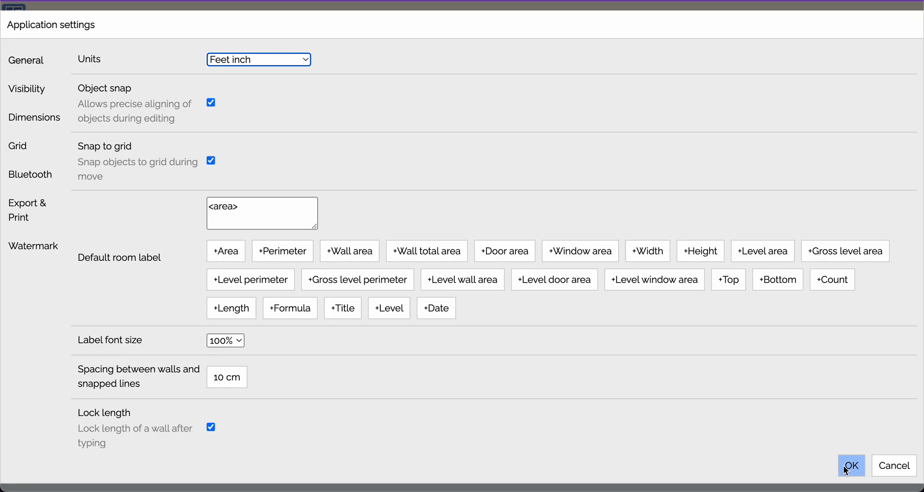
{"action": "left_click", "coordinate": [850, 464]}
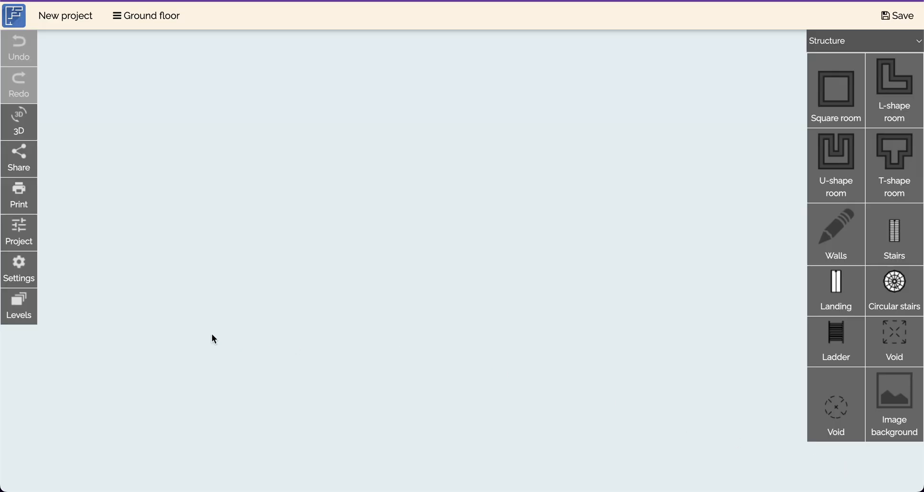
Step: Change the project's exterior wall thickness from 7 to 9 inches
{"action": "left_click", "coordinate": [18, 230]}
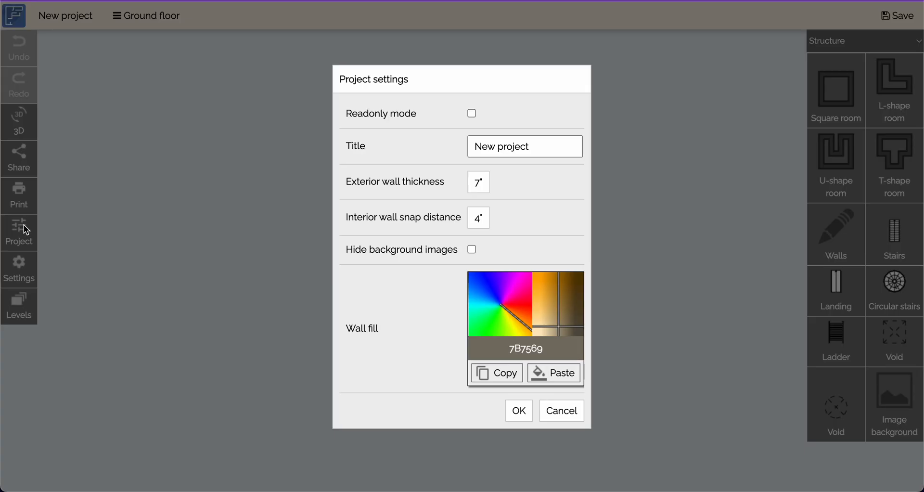
{"action": "mouse_move", "coordinate": [393, 158]}
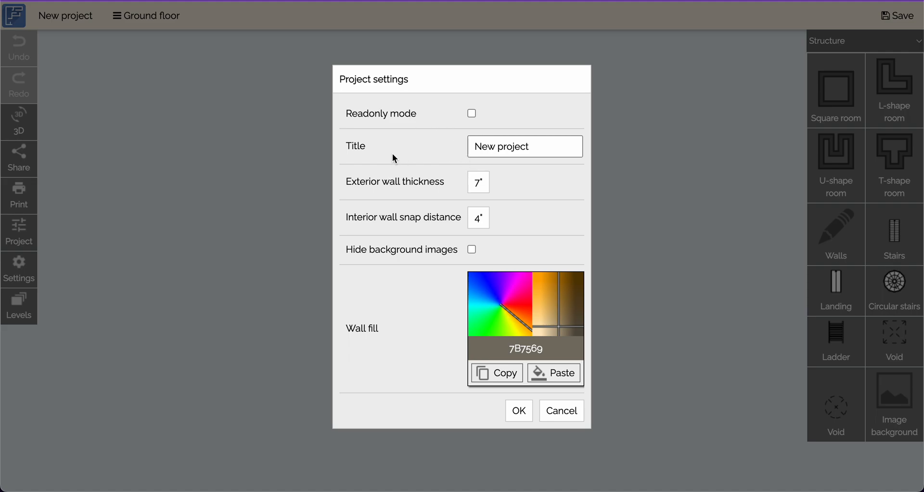
{"action": "mouse_move", "coordinate": [412, 193]}
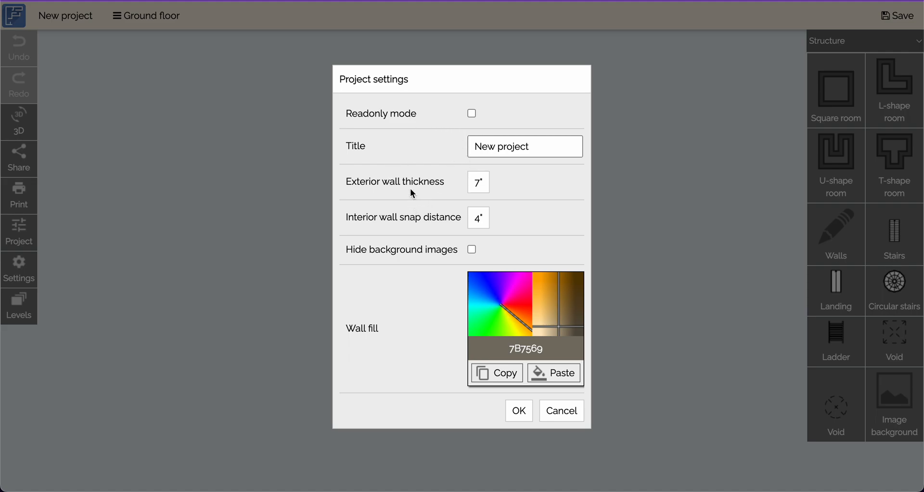
{"action": "double_click", "coordinate": [478, 182]}
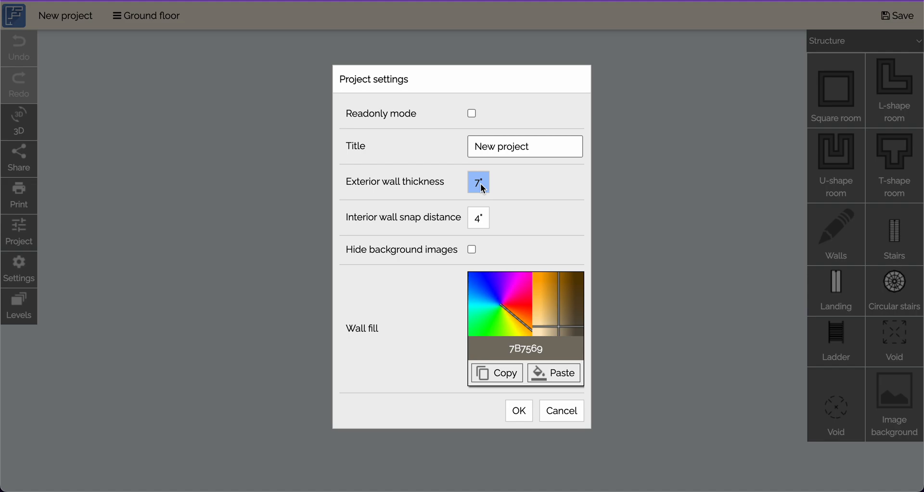
{"action": "left_click", "coordinate": [477, 181]}
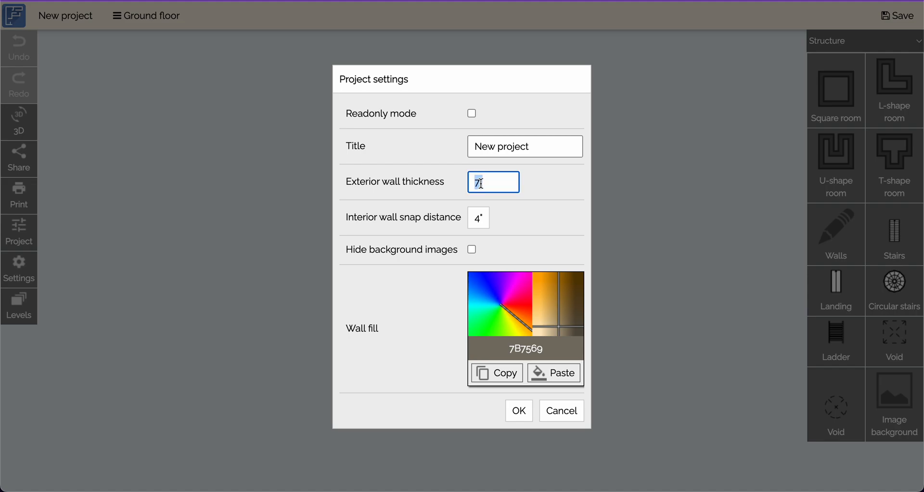
{"action": "type", "text": "9"}
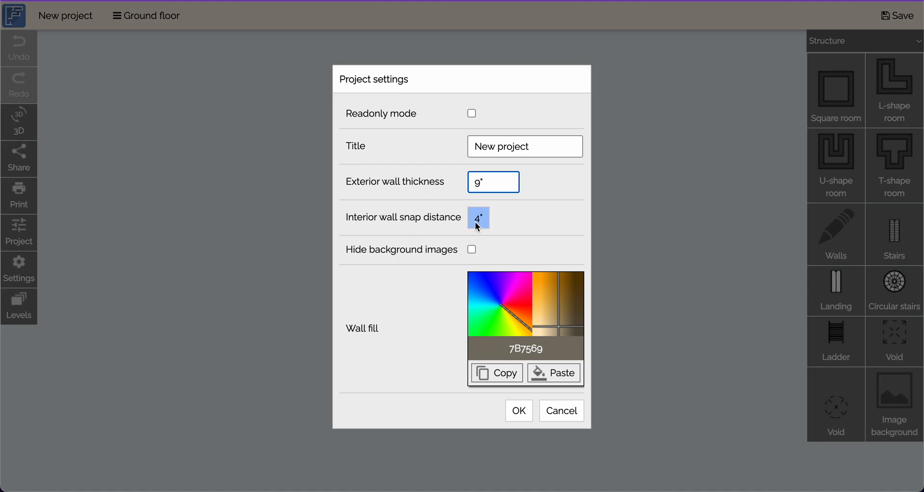
{"action": "mouse_move", "coordinate": [487, 223]}
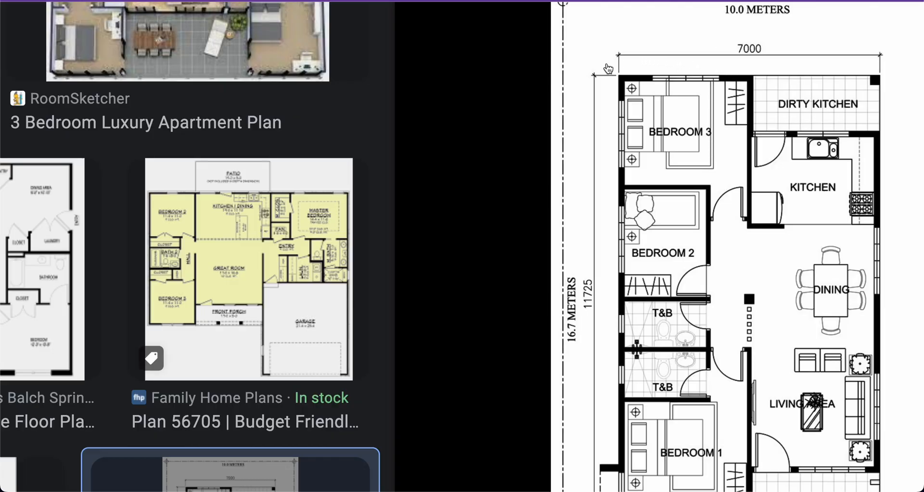
{"action": "mouse_move", "coordinate": [691, 203]}
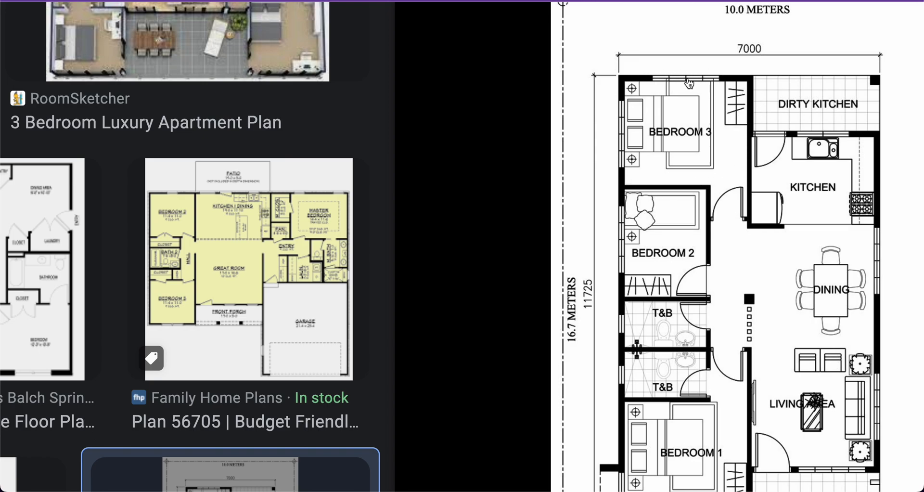
{"action": "mouse_move", "coordinate": [723, 121]}
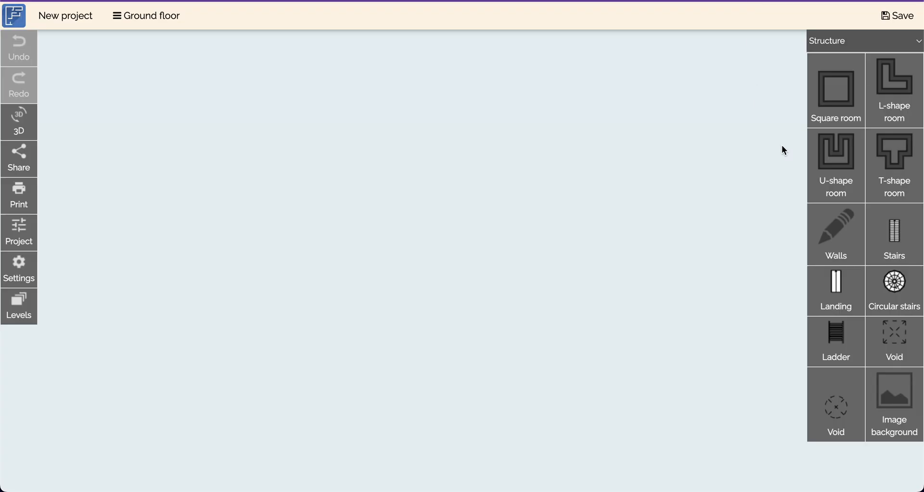
{"action": "mouse_move", "coordinate": [834, 89]}
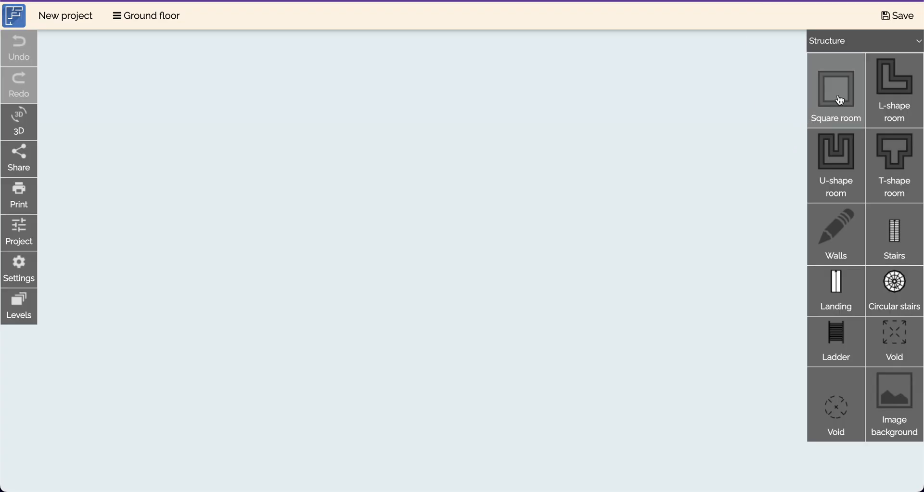
Step: Add a 13'1" by 13'1" square room to the ground floor, then deselect it
{"action": "left_click", "coordinate": [835, 89]}
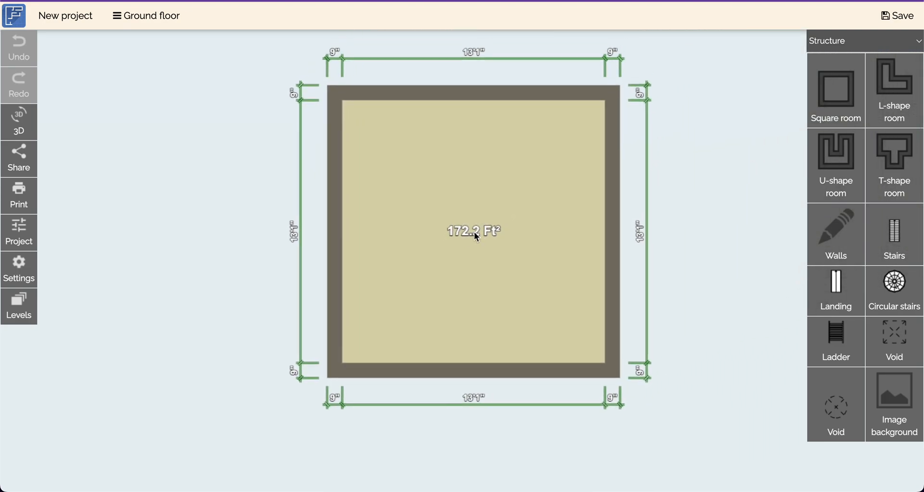
{"action": "left_click", "coordinate": [473, 231]}
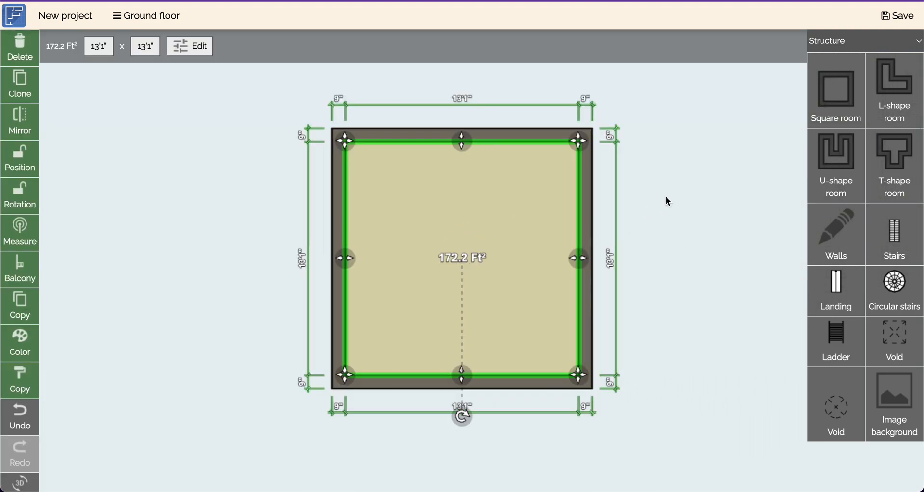
{"action": "mouse_move", "coordinate": [653, 187]}
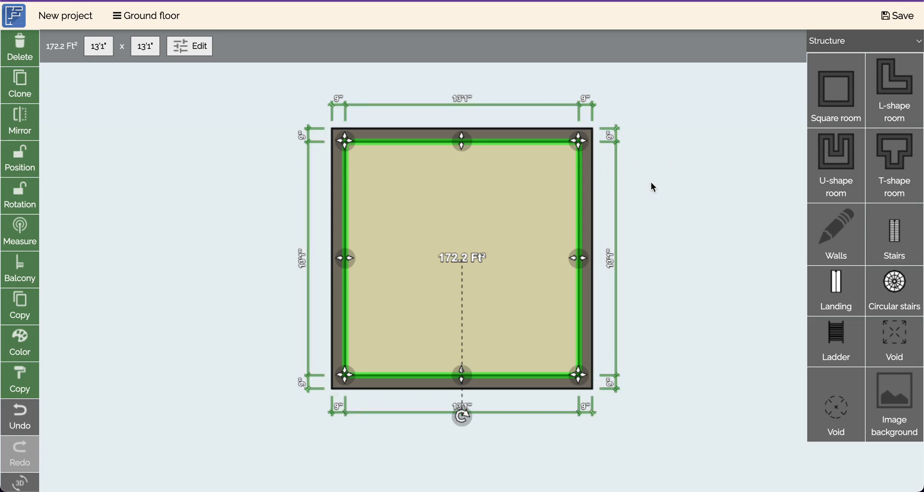
{"action": "left_click", "coordinate": [652, 188]}
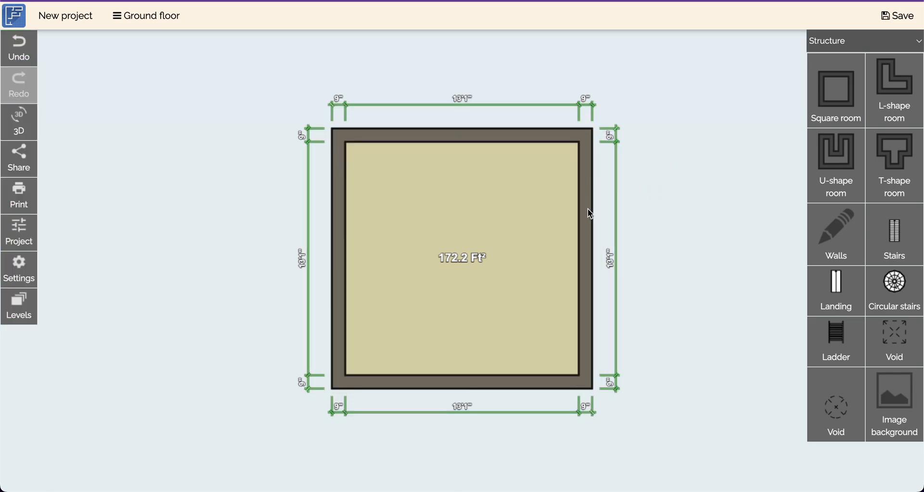
{"action": "mouse_move", "coordinate": [19, 270]}
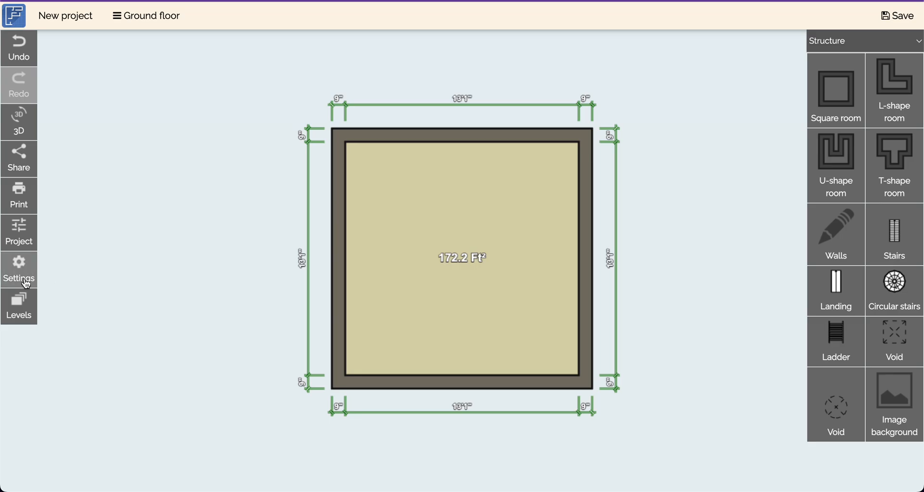
{"action": "left_click", "coordinate": [19, 270]}
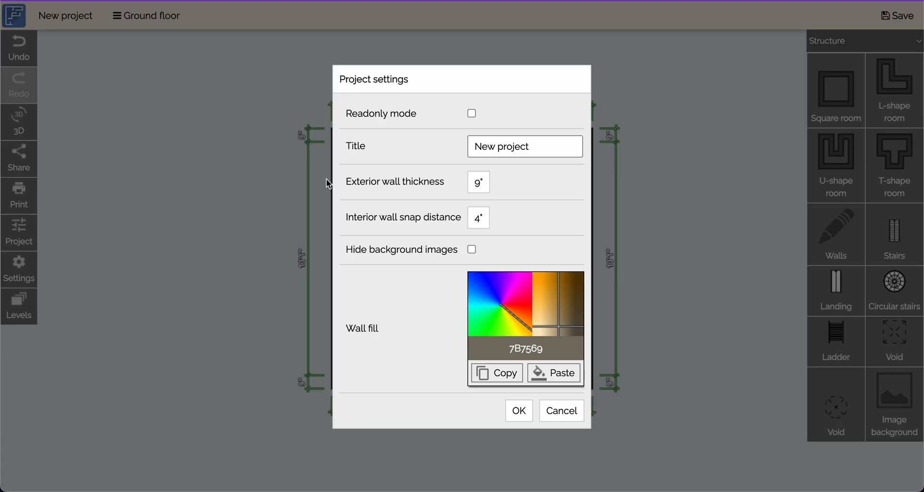
{"action": "mouse_move", "coordinate": [560, 410]}
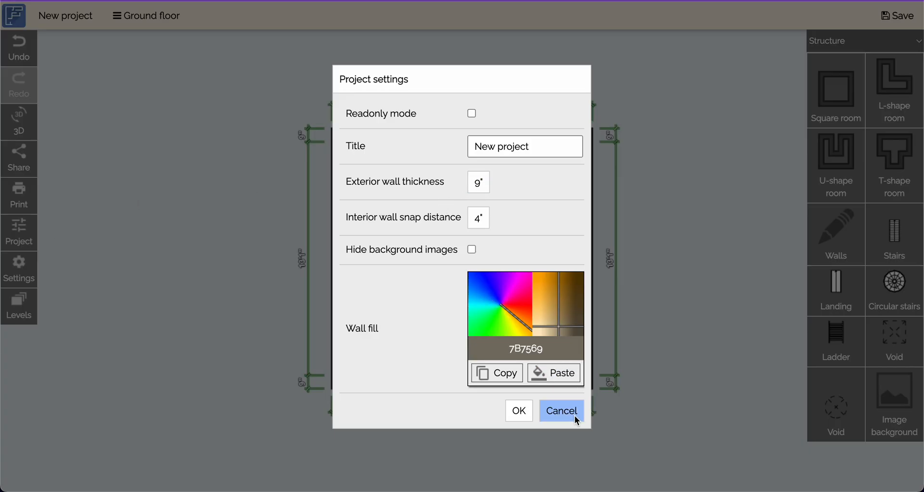
{"action": "left_click", "coordinate": [560, 411]}
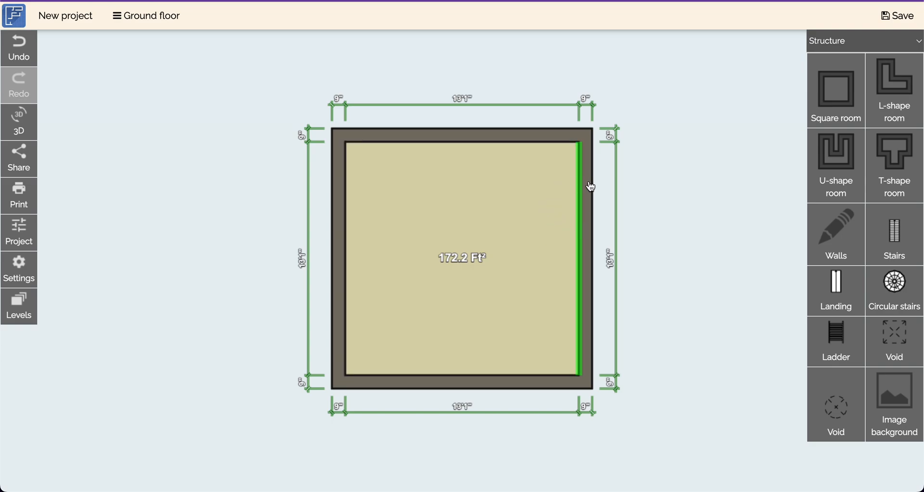
{"action": "left_click", "coordinate": [516, 195]}
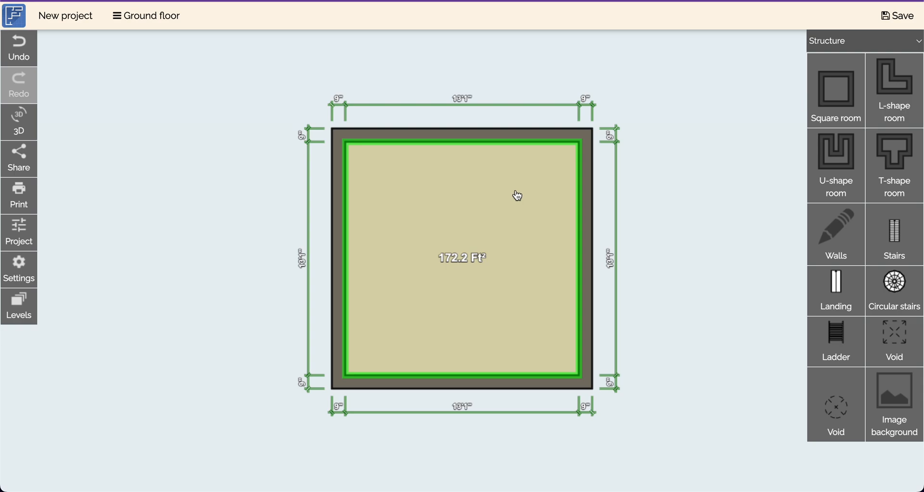
{"action": "mouse_move", "coordinate": [512, 208]}
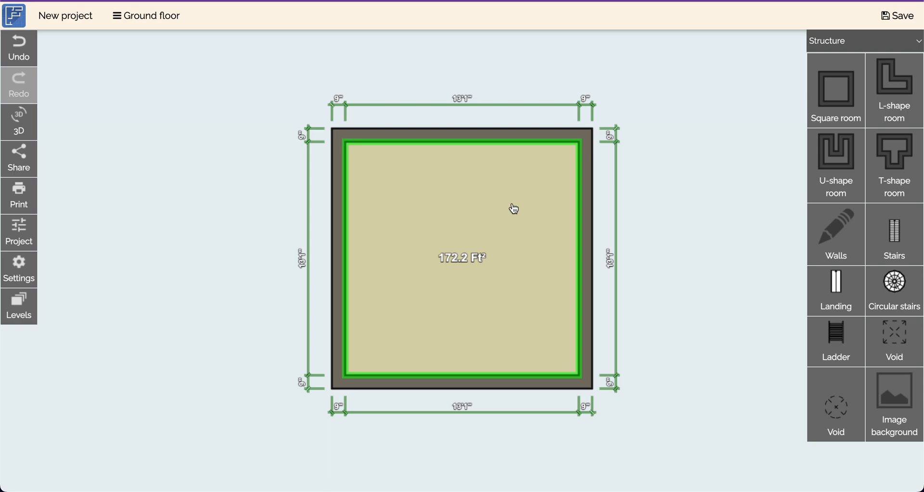
{"action": "mouse_move", "coordinate": [526, 197]}
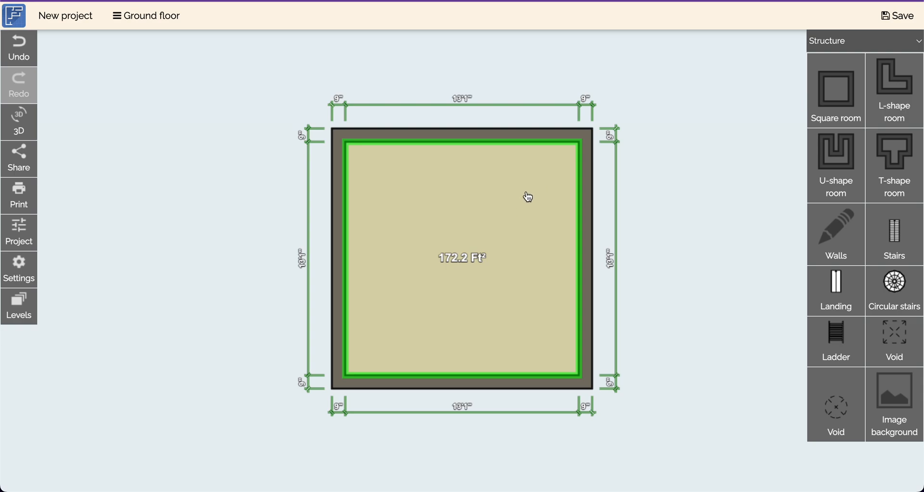
{"action": "mouse_move", "coordinate": [538, 194]}
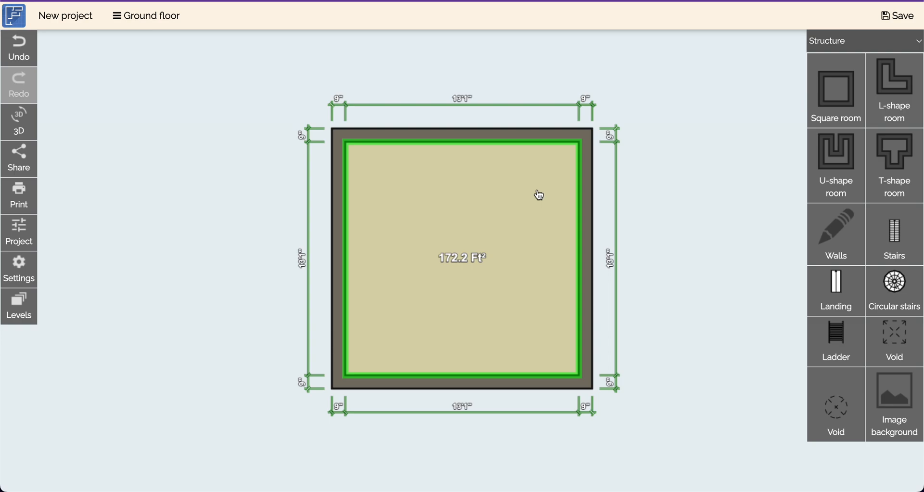
{"action": "left_click", "coordinate": [663, 229]}
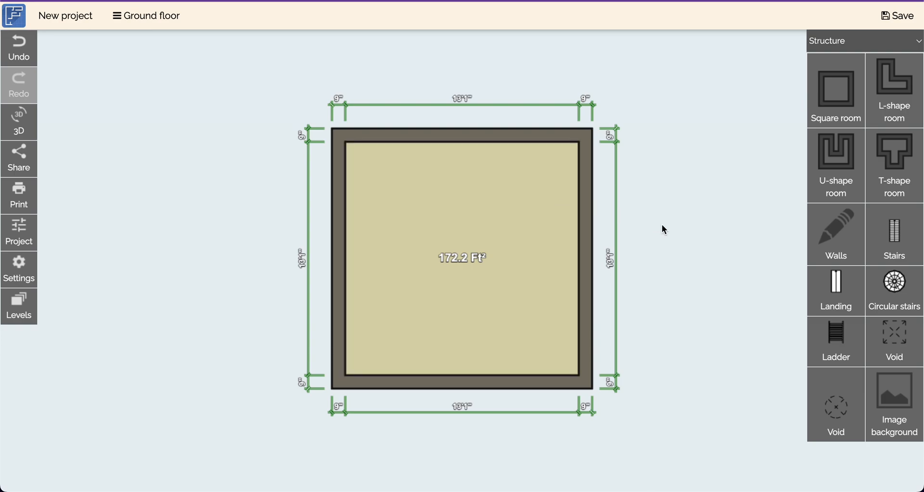
{"action": "mouse_move", "coordinate": [782, 195]}
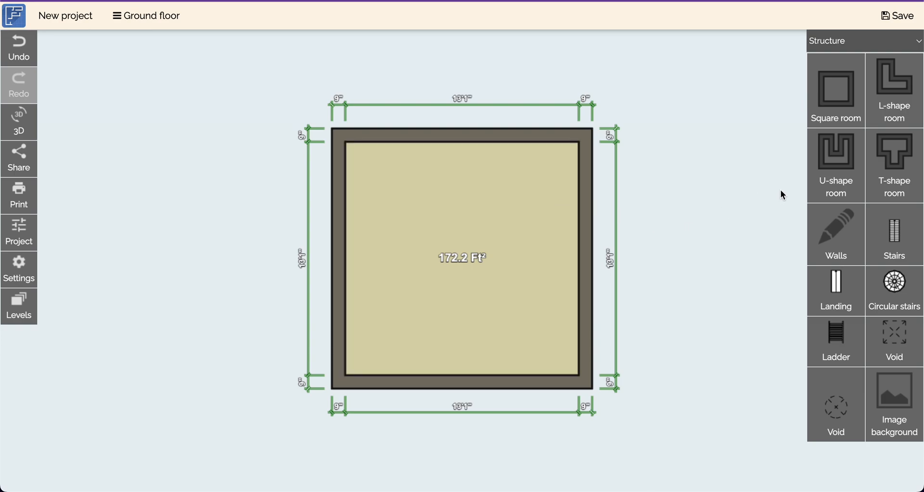
{"action": "mouse_move", "coordinate": [725, 246]}
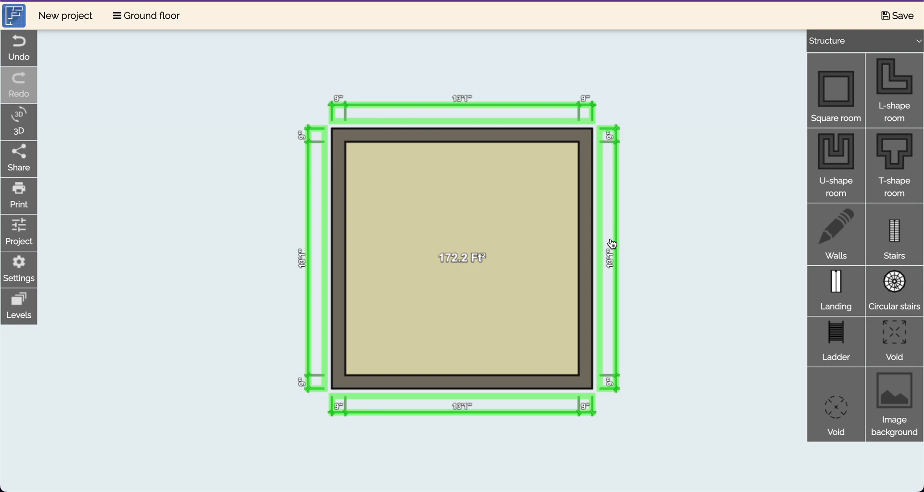
{"action": "left_click", "coordinate": [730, 250]}
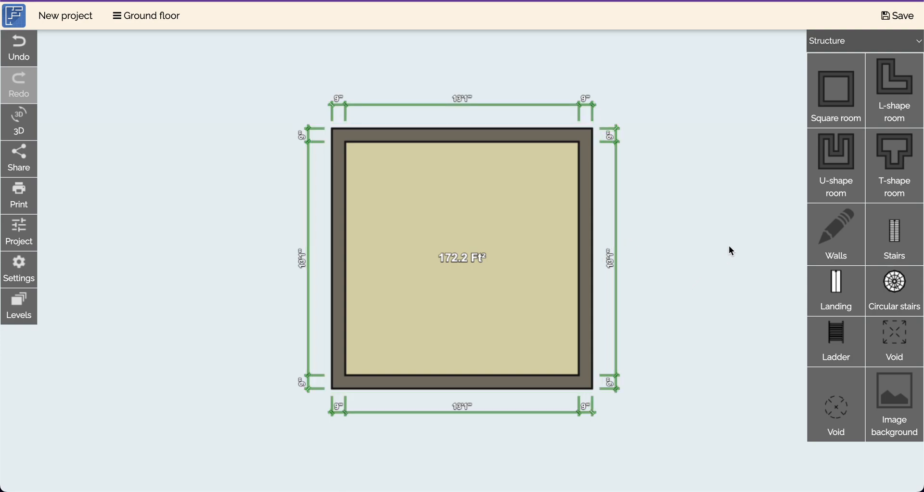
{"action": "mouse_move", "coordinate": [919, 45]}
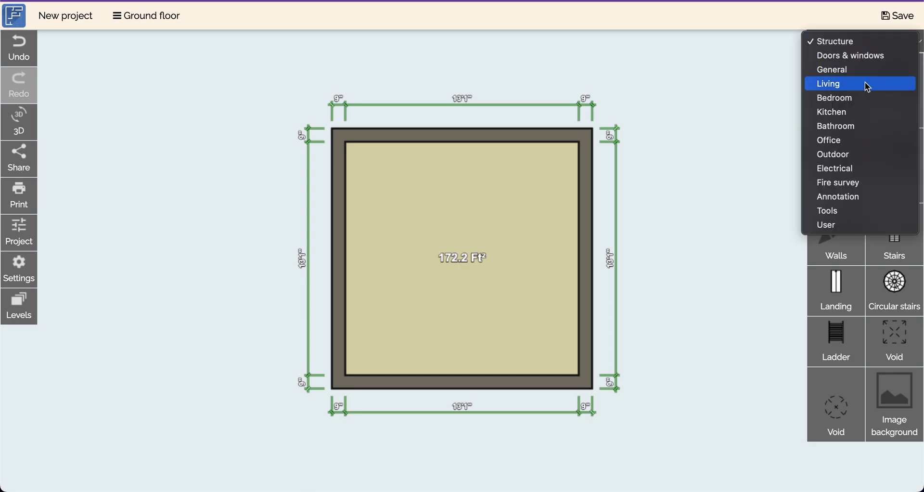
Step: Place a 5'3" by 6'7" double bed in the room, rotated against the left wall
{"action": "left_click", "coordinate": [834, 98]}
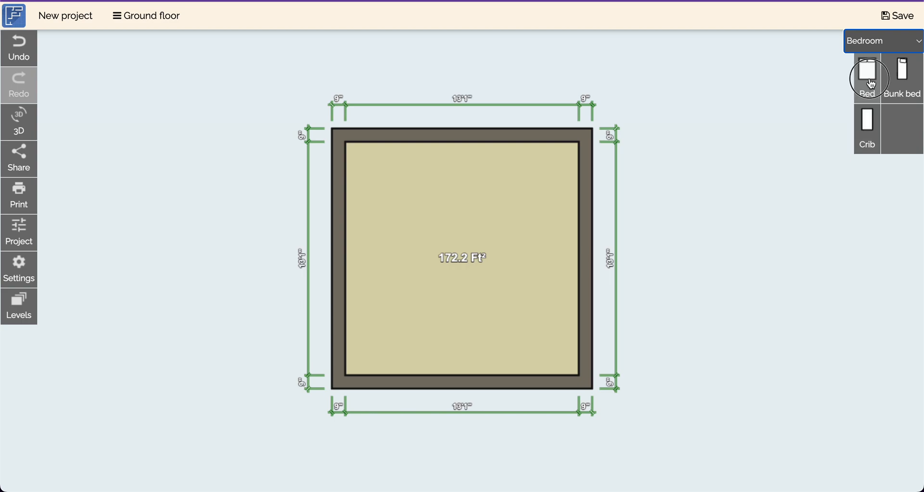
{"action": "left_click", "coordinate": [867, 73]}
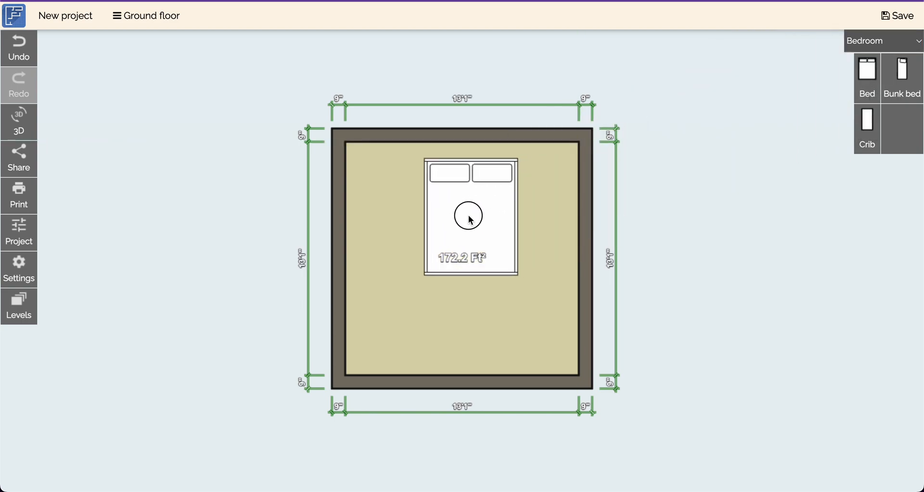
{"action": "left_click_drag", "start_coordinate": [467, 215], "coordinate": [464, 204]}
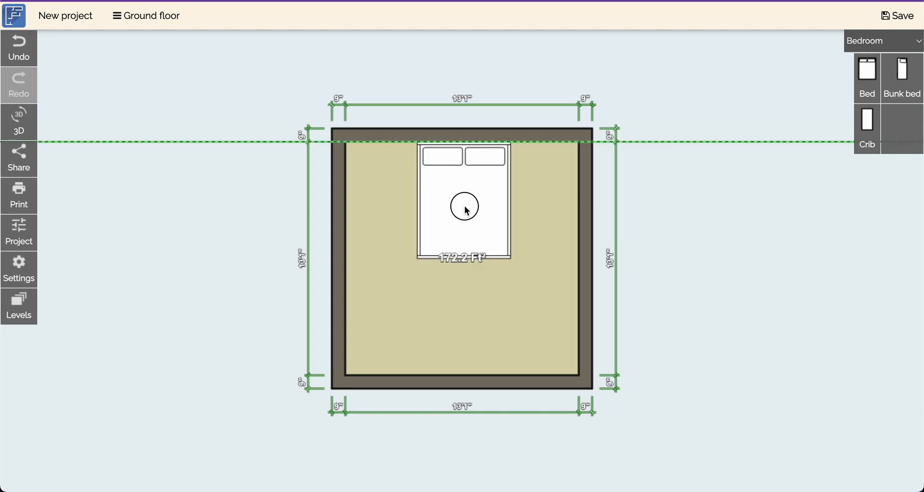
{"action": "left_click", "coordinate": [464, 209]}
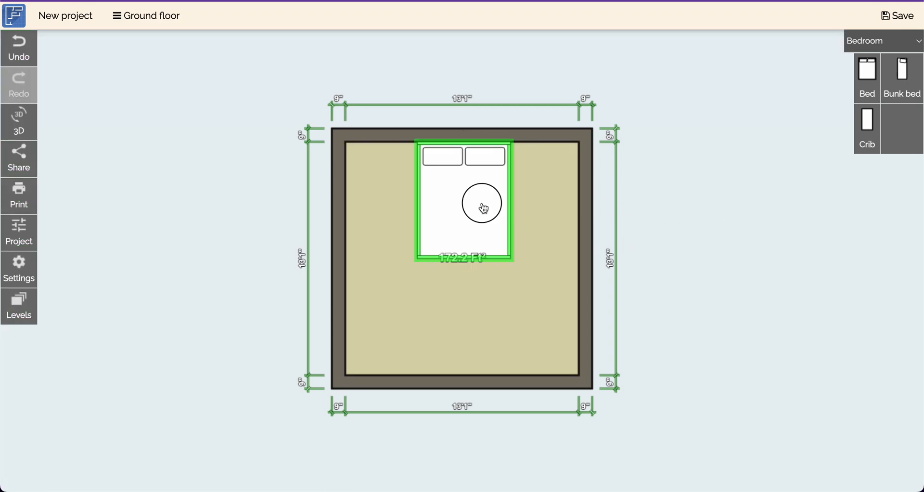
{"action": "left_click_drag", "start_coordinate": [482, 207], "coordinate": [580, 247]}
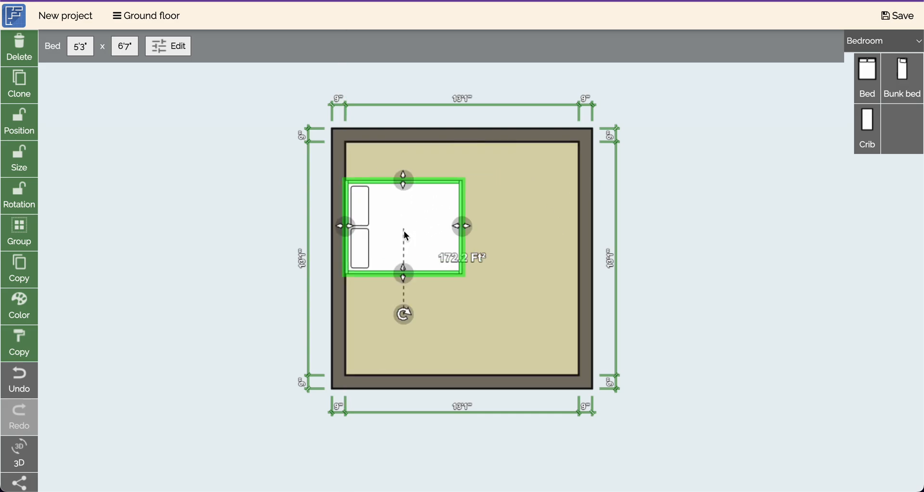
Step: Drag the bottom wall up until the room is about 10'11" deep, undoing an accidental skew
{"action": "left_click", "coordinate": [517, 272]}
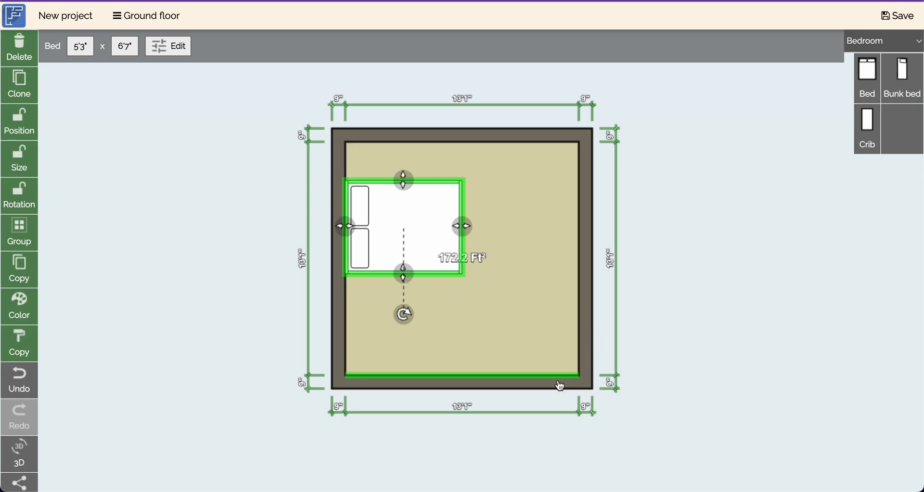
{"action": "left_click", "coordinate": [460, 374]}
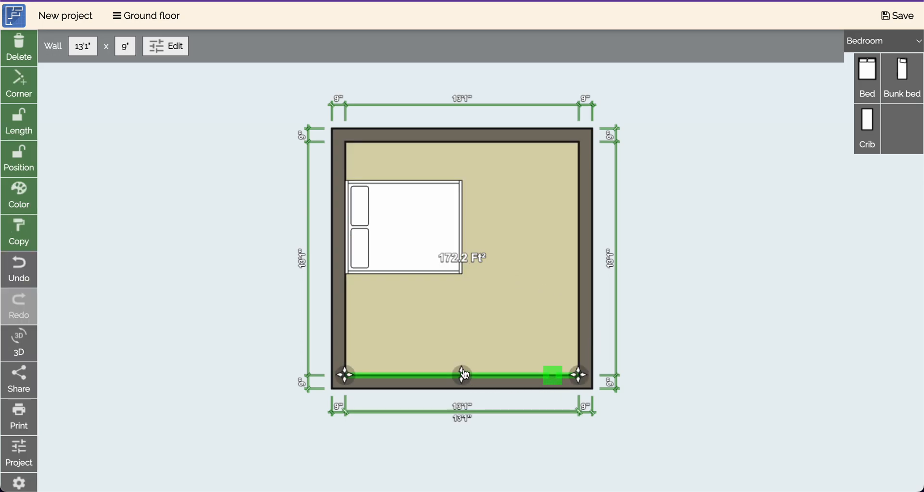
{"action": "mouse_move", "coordinate": [577, 375]}
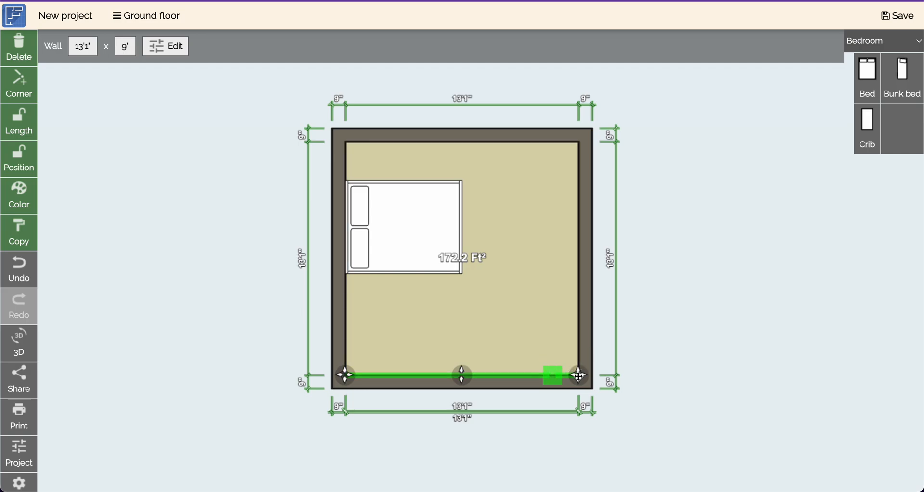
{"action": "left_click_drag", "start_coordinate": [579, 375], "coordinate": [580, 349]}
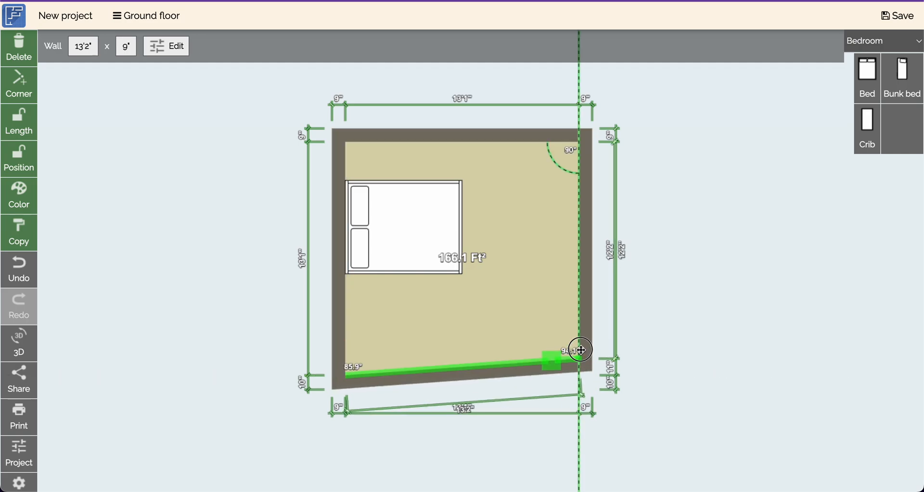
{"action": "left_click_drag", "start_coordinate": [581, 350], "coordinate": [577, 308]}
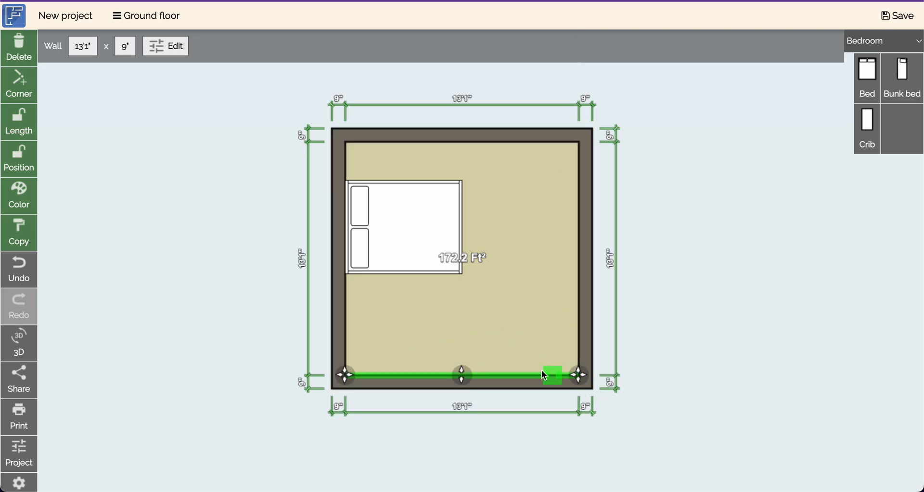
{"action": "mouse_move", "coordinate": [462, 374]}
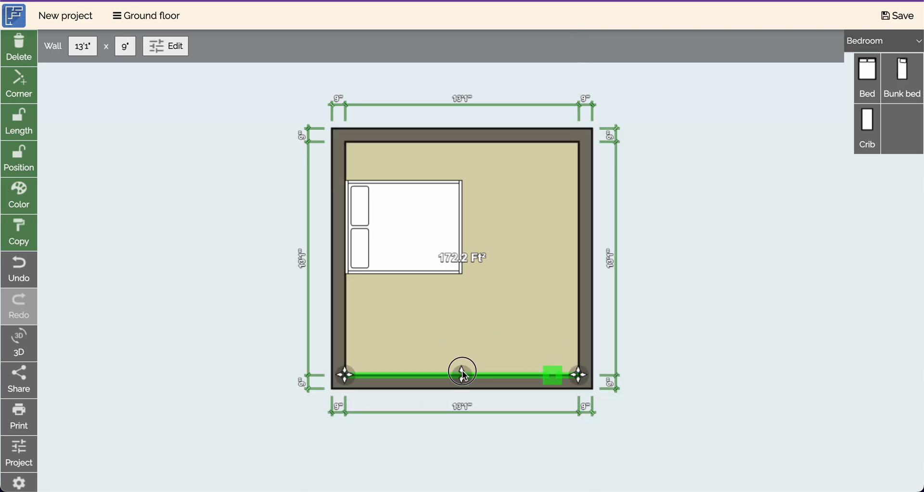
{"action": "left_click_drag", "start_coordinate": [462, 374], "coordinate": [471, 300]}
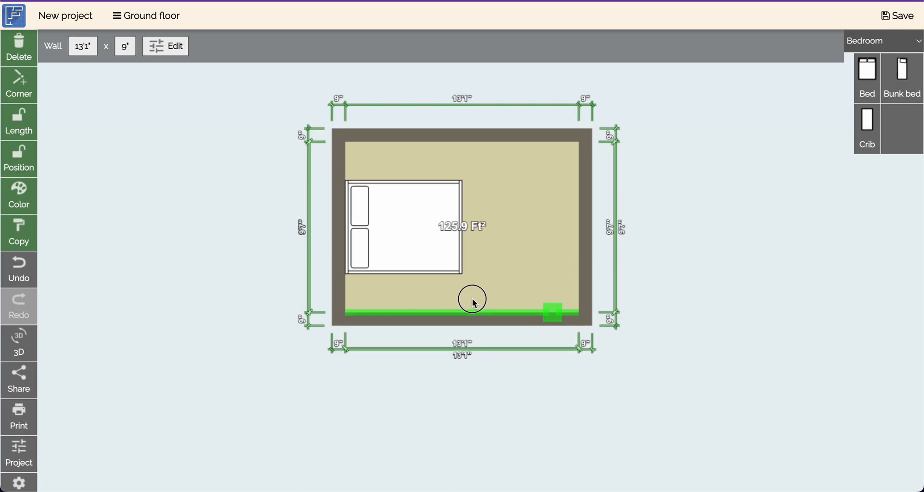
{"action": "left_click_drag", "start_coordinate": [471, 299], "coordinate": [472, 316]}
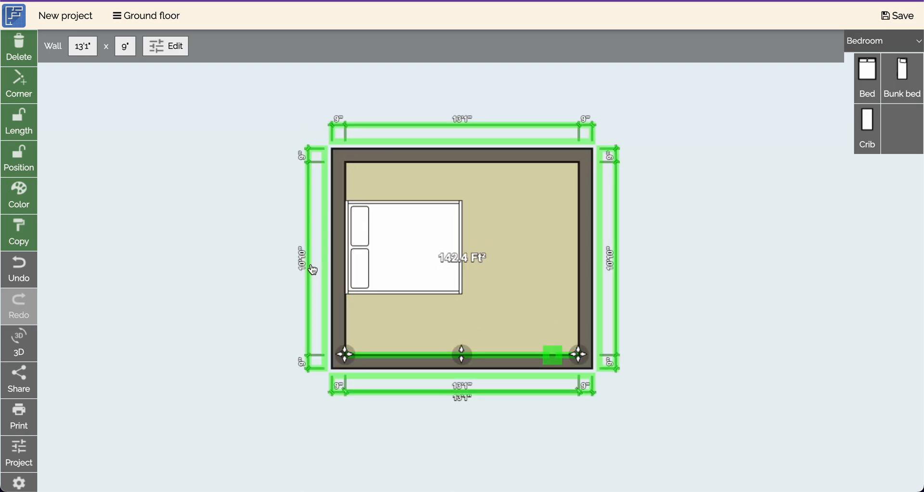
{"action": "left_click", "coordinate": [461, 354]}
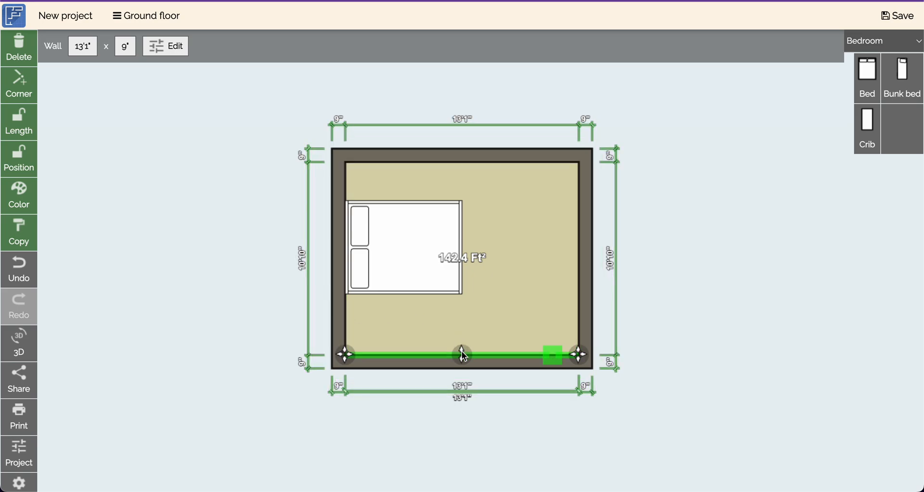
{"action": "left_click_drag", "start_coordinate": [463, 354], "coordinate": [462, 344]}
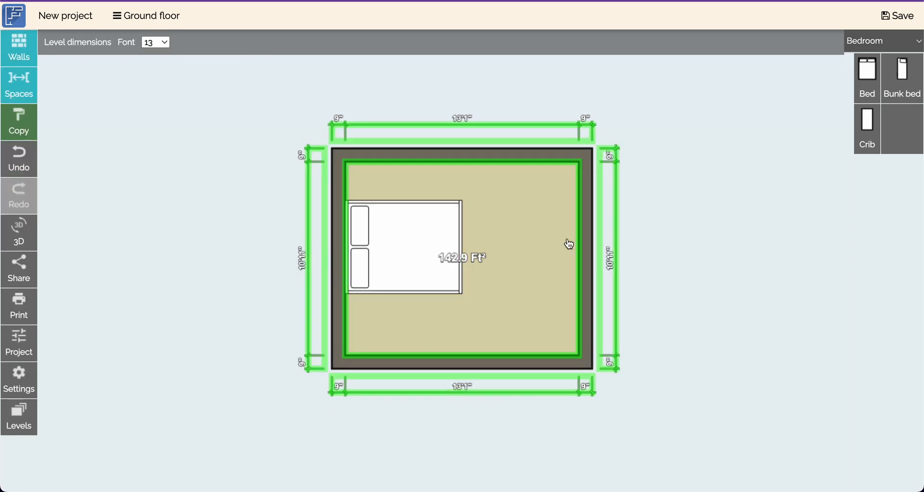
{"action": "mouse_move", "coordinate": [466, 358]}
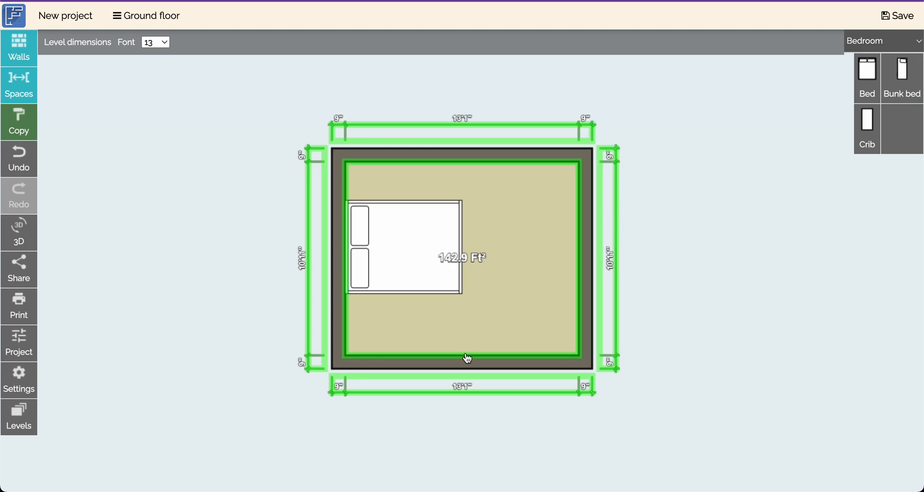
Step: Move the bottom wall up so the room is exactly 10' deep
{"action": "left_click", "coordinate": [462, 353]}
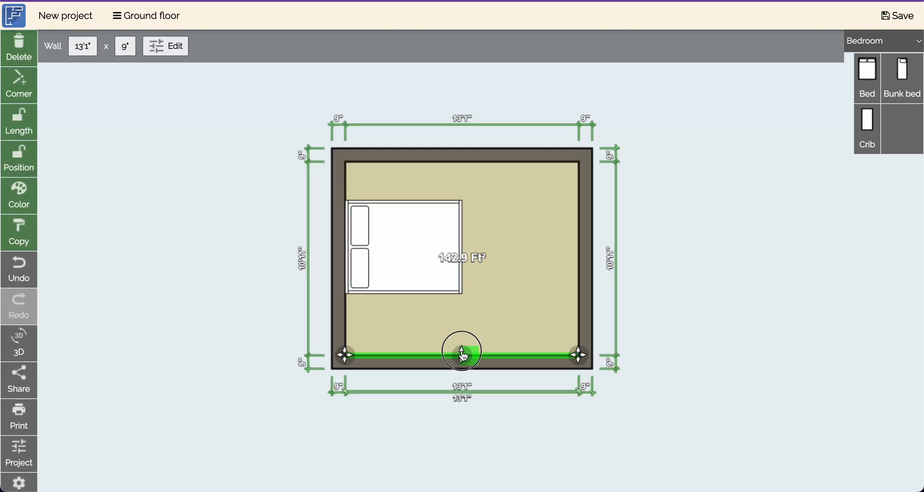
{"action": "left_click_drag", "start_coordinate": [461, 353], "coordinate": [461, 342]}
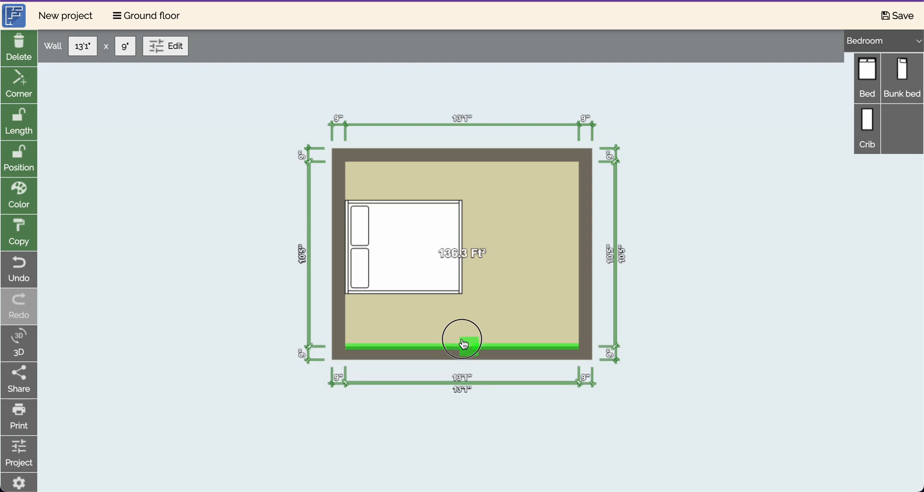
{"action": "left_click_drag", "start_coordinate": [462, 342], "coordinate": [462, 335]}
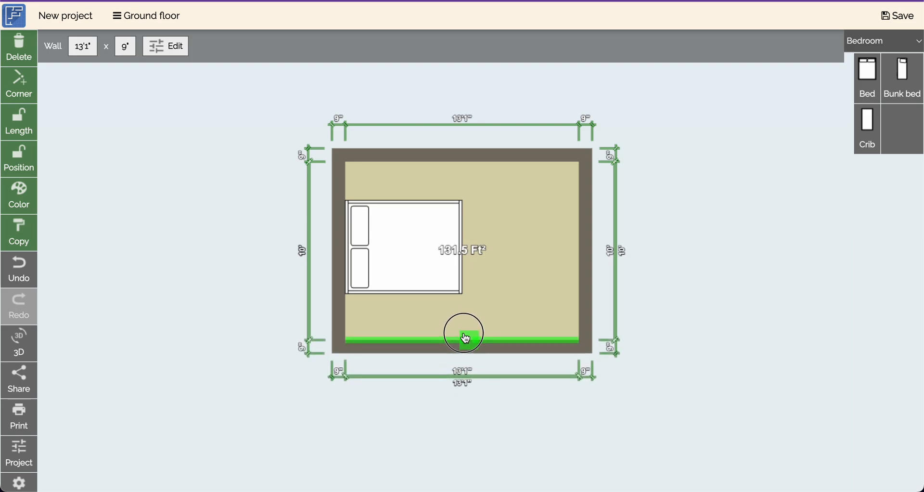
{"action": "left_click", "coordinate": [464, 337]}
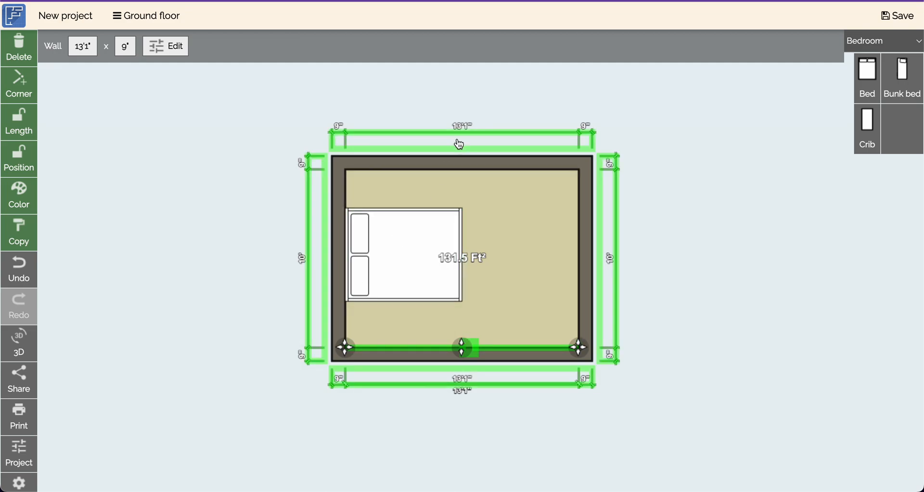
{"action": "mouse_move", "coordinate": [468, 140]}
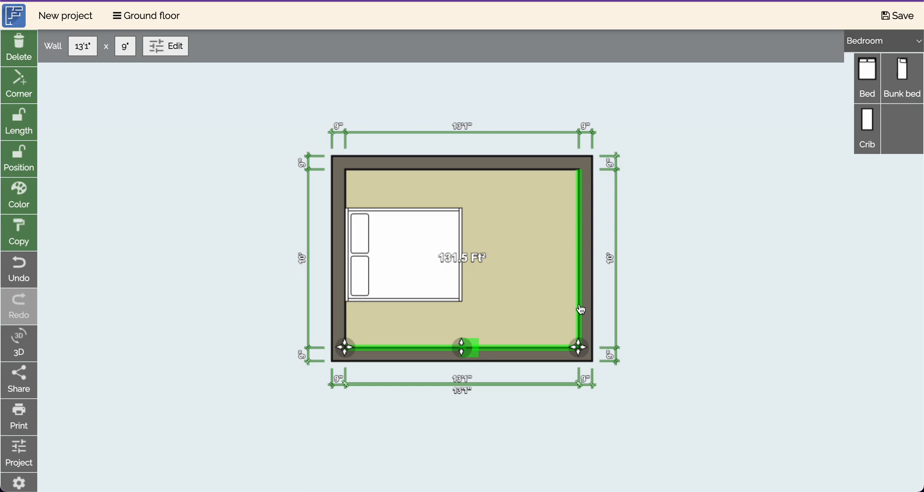
Step: Move the right wall in so the room is 13' wide, then clear the selection
{"action": "left_click", "coordinate": [577, 256]}
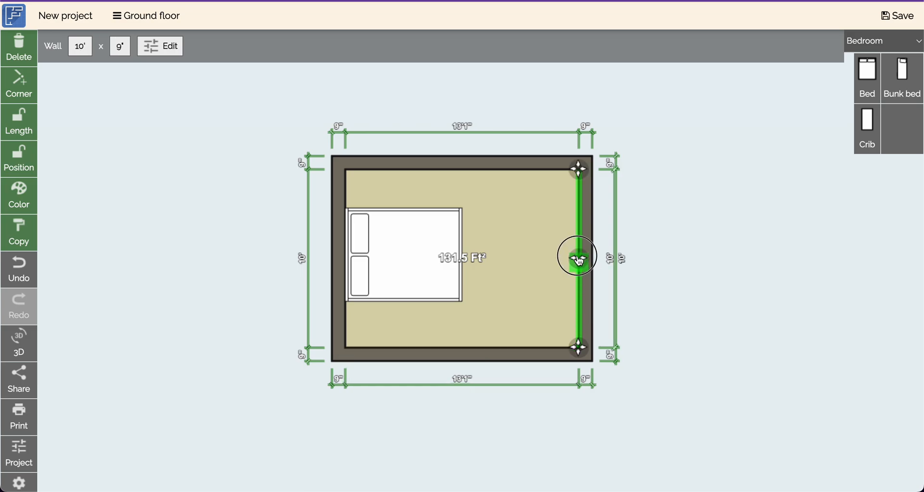
{"action": "left_click_drag", "start_coordinate": [577, 256], "coordinate": [567, 256]}
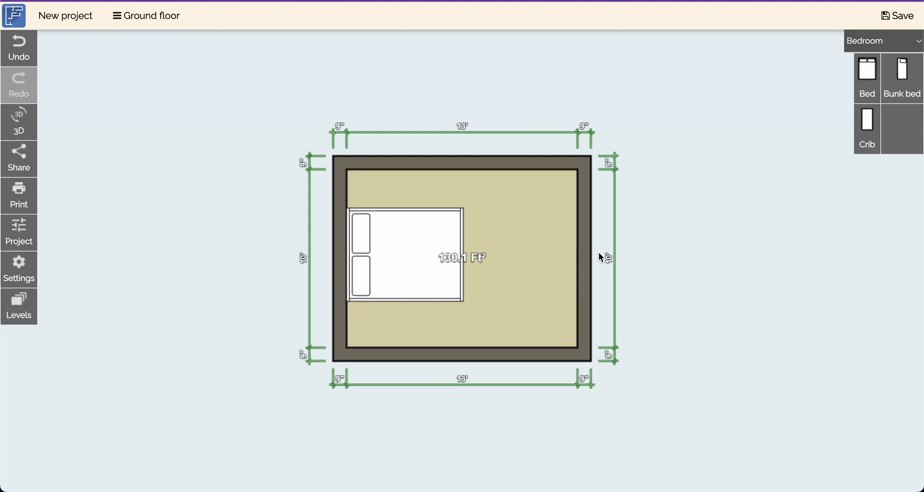
{"action": "left_click", "coordinate": [528, 266]}
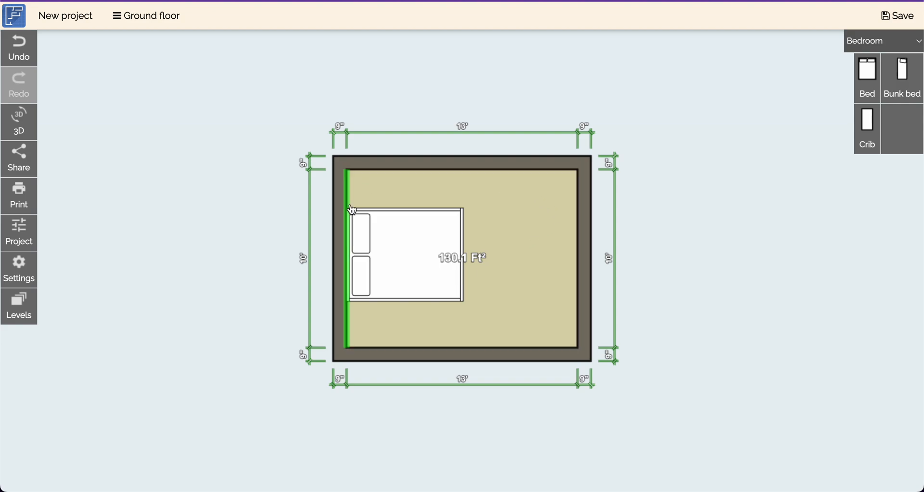
{"action": "left_click", "coordinate": [669, 232]}
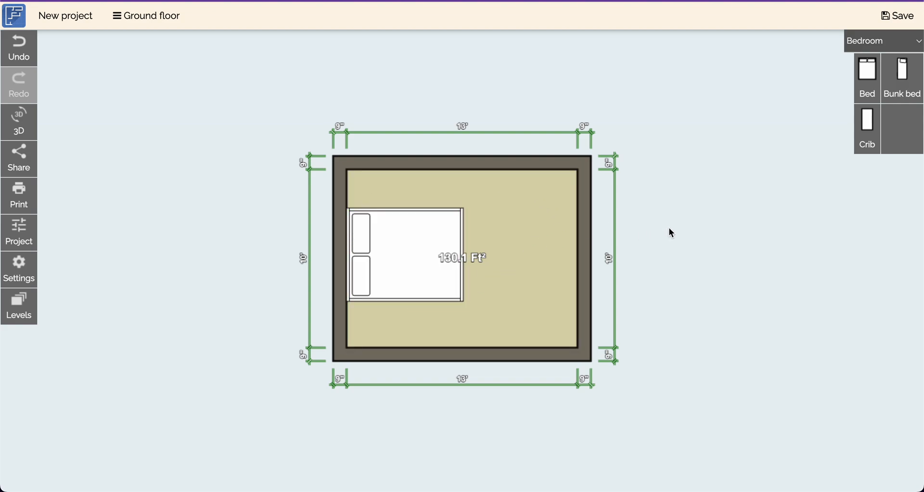
{"action": "mouse_move", "coordinate": [733, 191]}
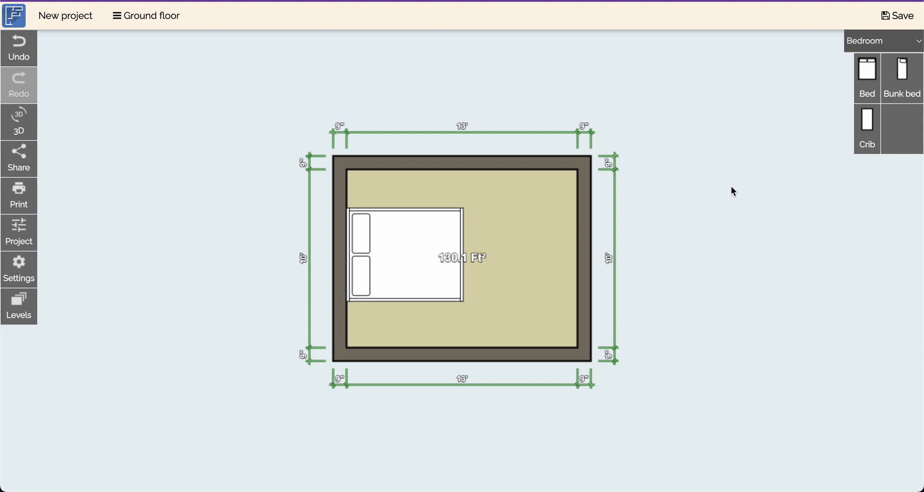
{"action": "mouse_move", "coordinate": [629, 192]}
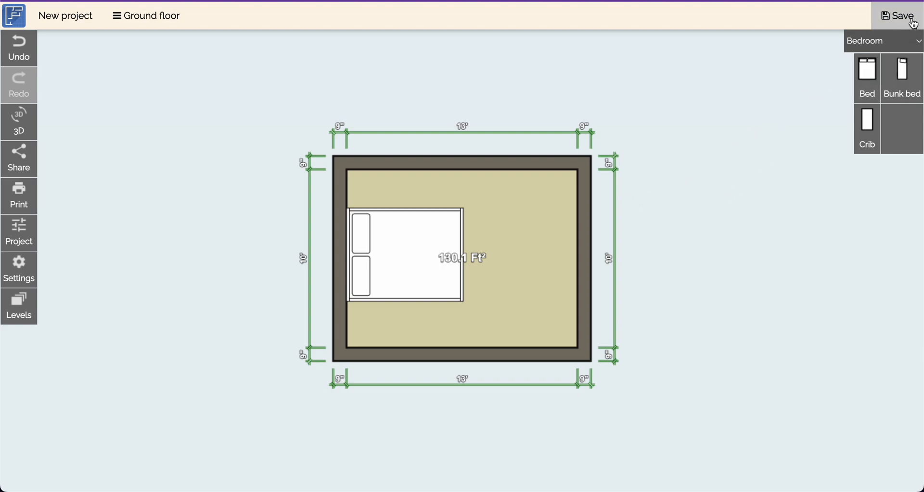
{"action": "mouse_move", "coordinate": [741, 55]}
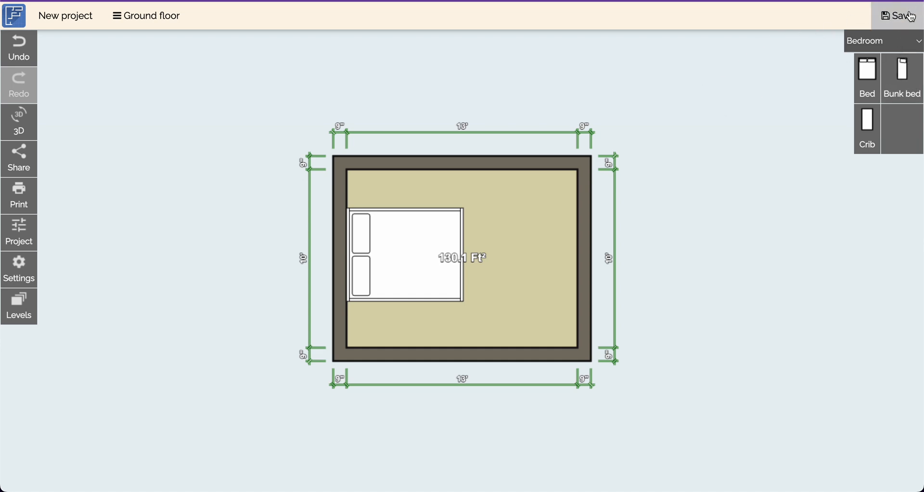
Step: Save the project with the 13' by 10' room
{"action": "left_click", "coordinate": [903, 16]}
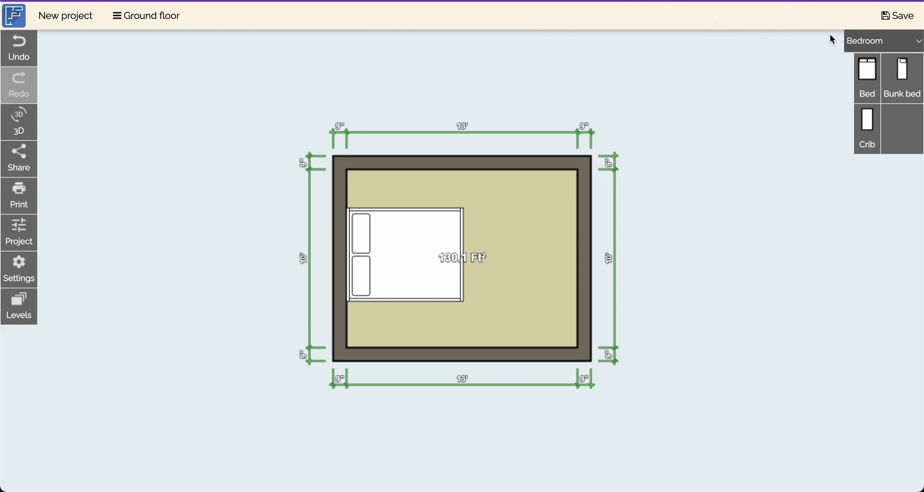
{"action": "mouse_move", "coordinate": [902, 73]}
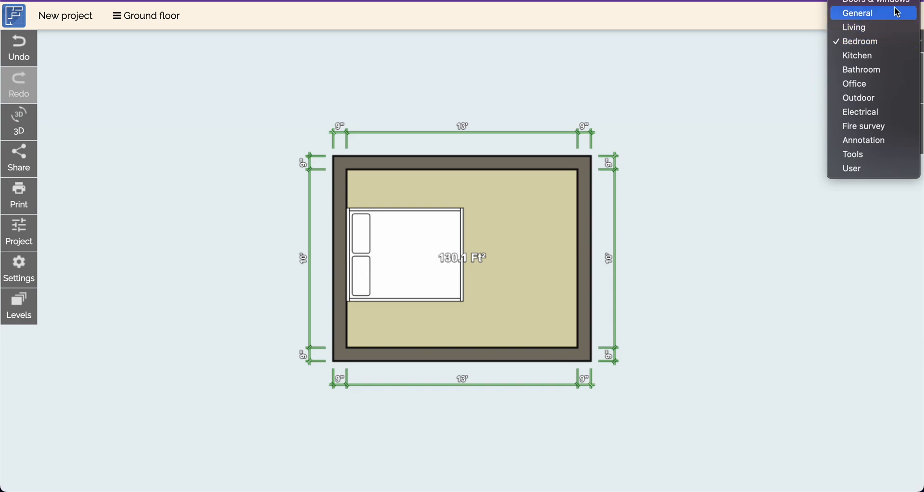
Step: Switch the object catalogue to Structure items, briefly starting and cancelling wall drawing
{"action": "left_click", "coordinate": [857, 13]}
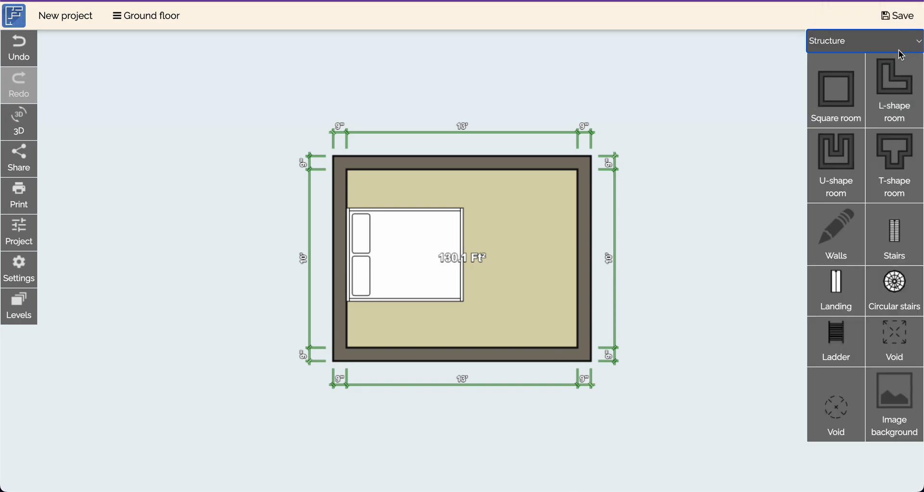
{"action": "mouse_move", "coordinate": [796, 213]}
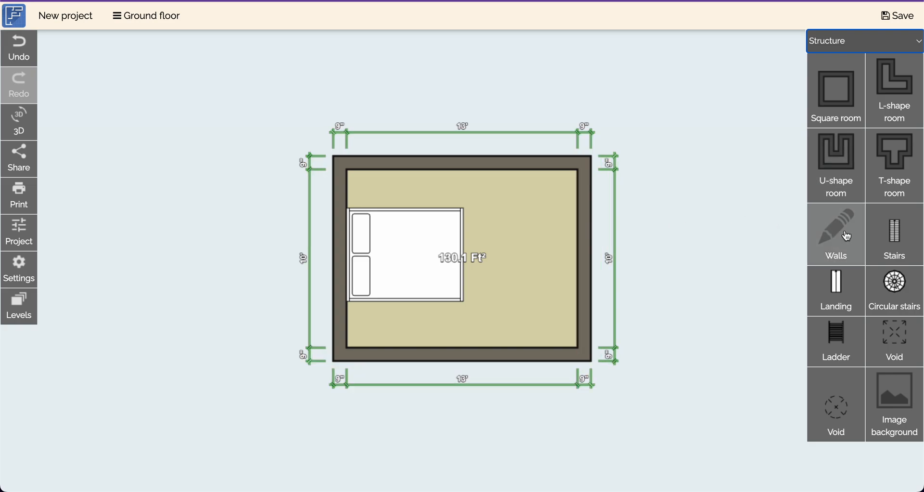
{"action": "left_click", "coordinate": [835, 234]}
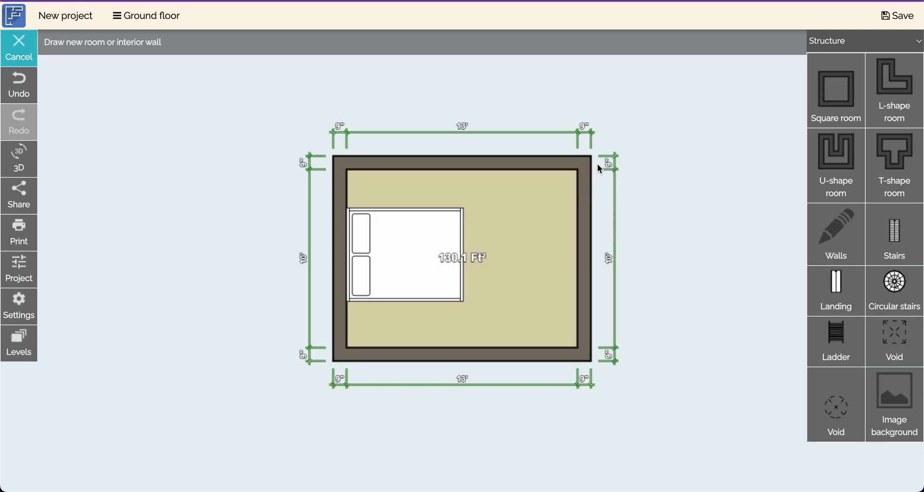
{"action": "left_click", "coordinate": [18, 48]}
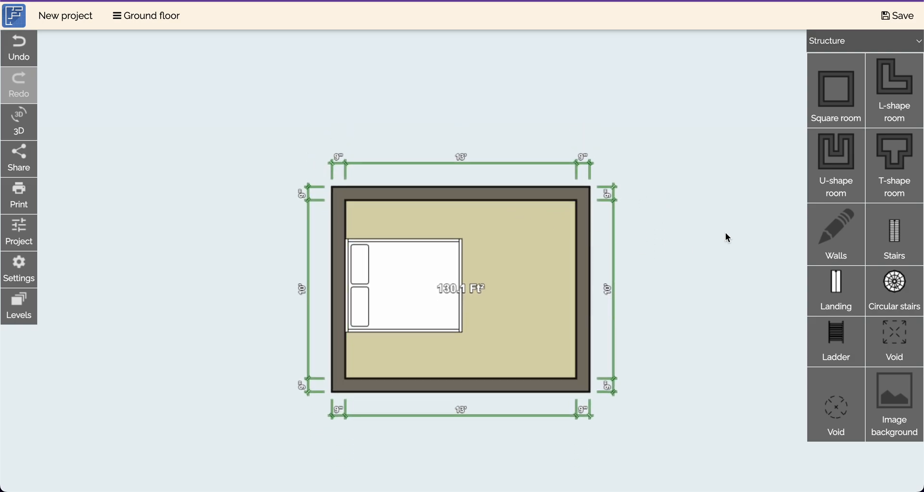
Step: Draw a short horizontal interior wall and move its left end onto the vertical wall's bottom
{"action": "left_click", "coordinate": [835, 233]}
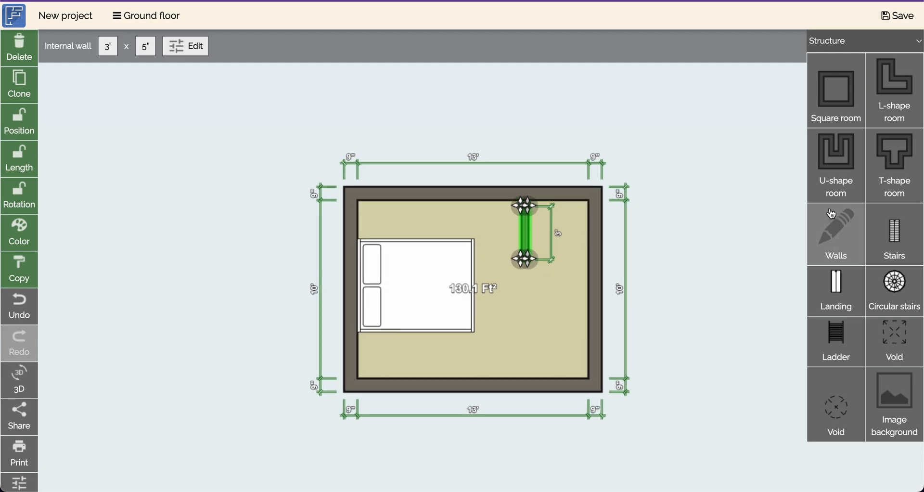
{"action": "left_click", "coordinate": [835, 234]}
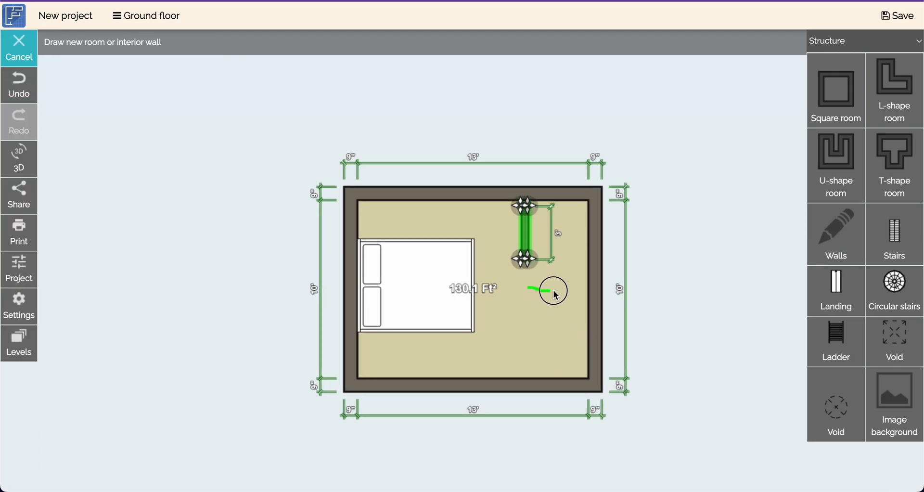
{"action": "left_click", "coordinate": [18, 48]}
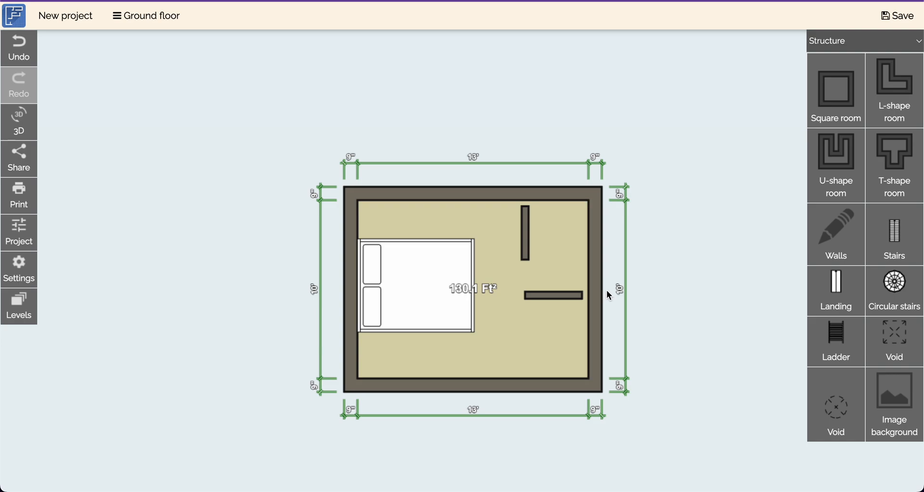
{"action": "left_click", "coordinate": [551, 294]}
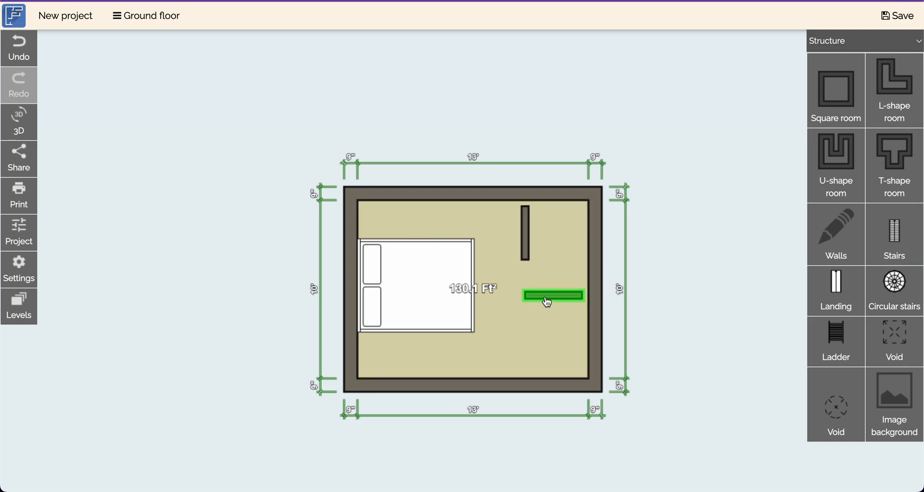
{"action": "left_click", "coordinate": [551, 295]}
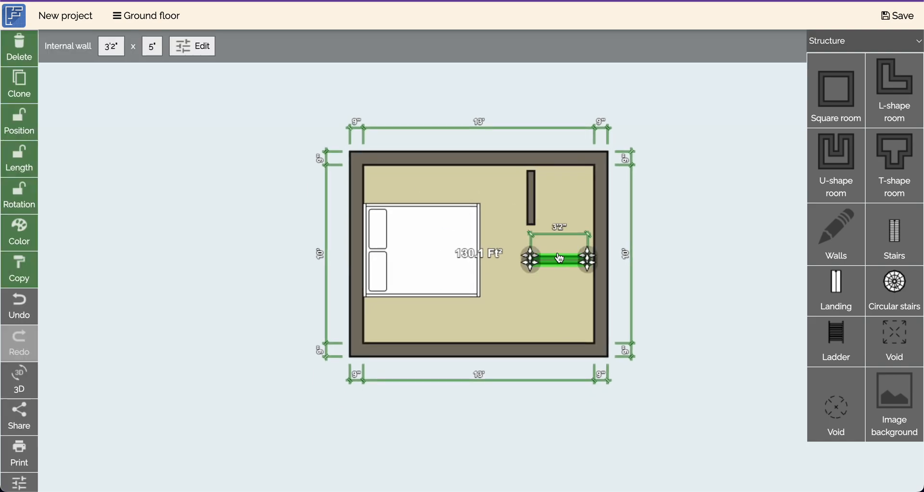
{"action": "left_click_drag", "start_coordinate": [556, 257], "coordinate": [565, 218]}
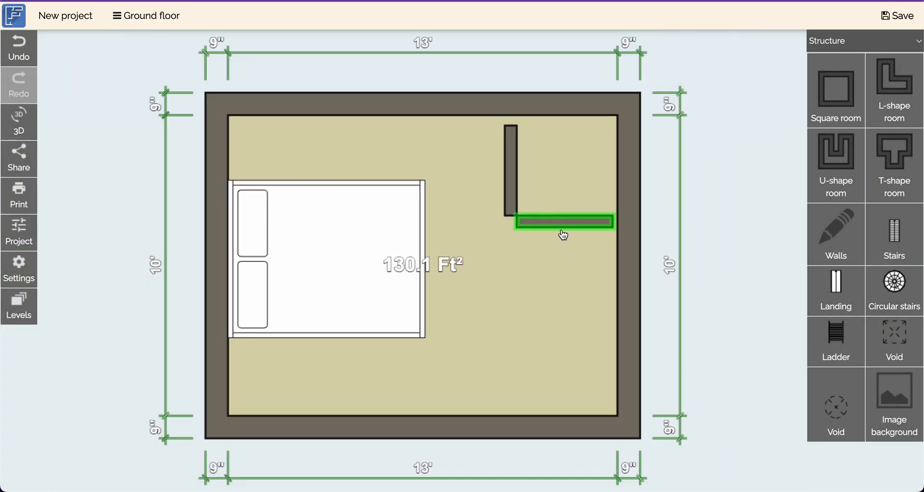
Step: Extend the horizontal internal wall to the right wall and the vertical one to the top wall
{"action": "left_click", "coordinate": [563, 221]}
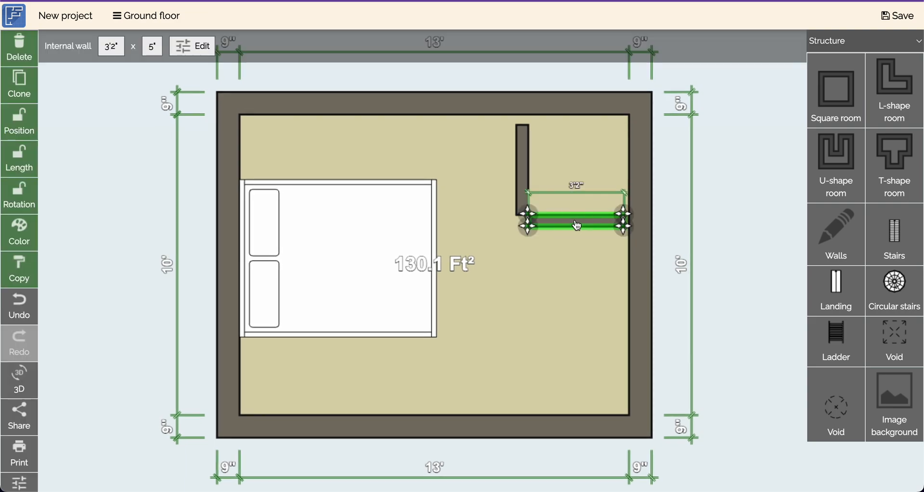
{"action": "mouse_move", "coordinate": [626, 219]}
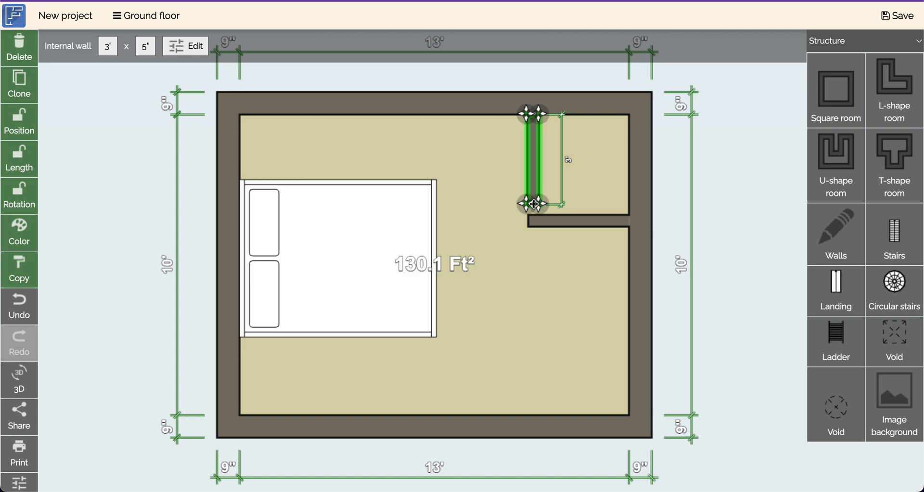
{"action": "left_click_drag", "start_coordinate": [533, 203], "coordinate": [533, 224]}
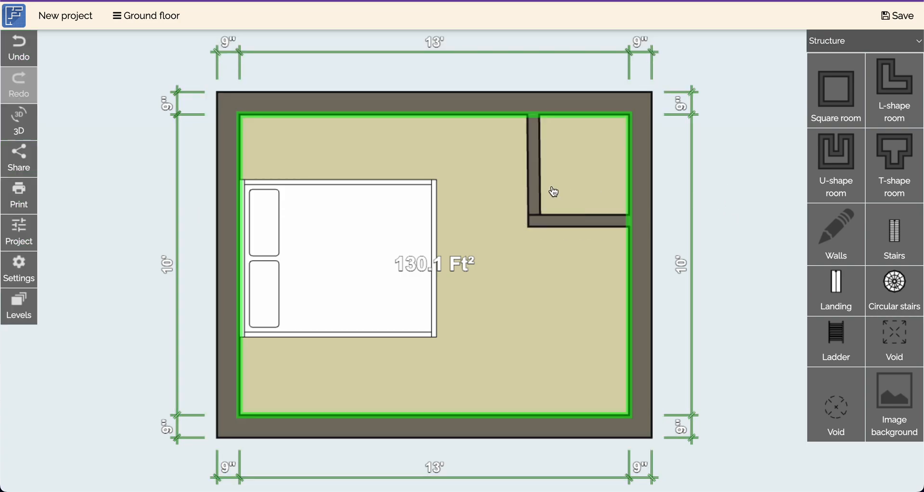
{"action": "left_click", "coordinate": [557, 221]}
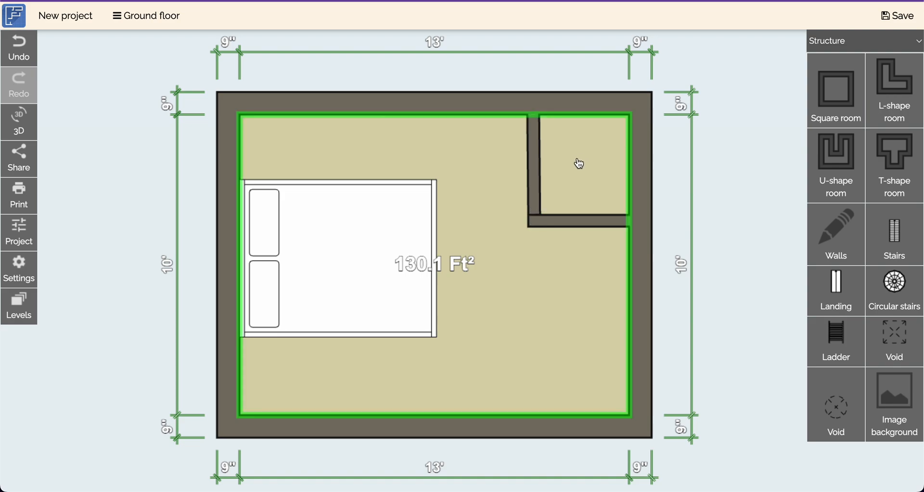
{"action": "left_click", "coordinate": [531, 165]}
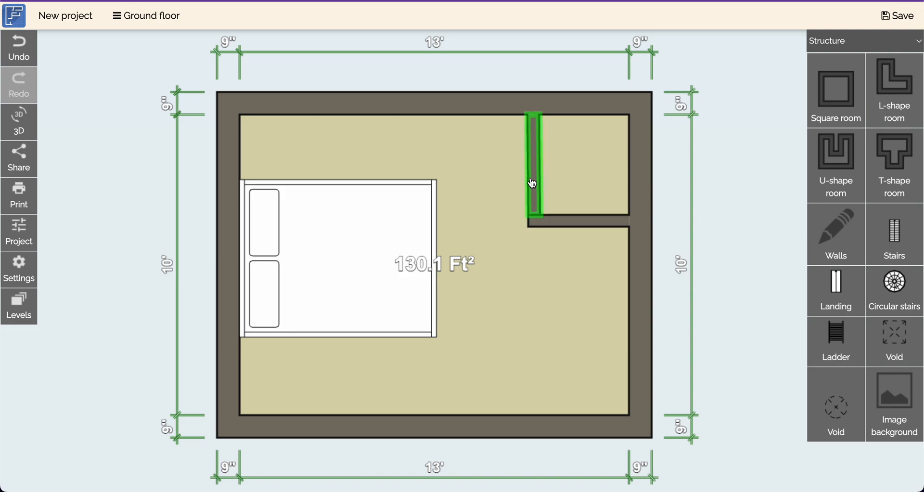
Step: Stretch the right exterior wall to make the plan 19'3" by 10', and move the vertical wall right
{"action": "left_click", "coordinate": [505, 168]}
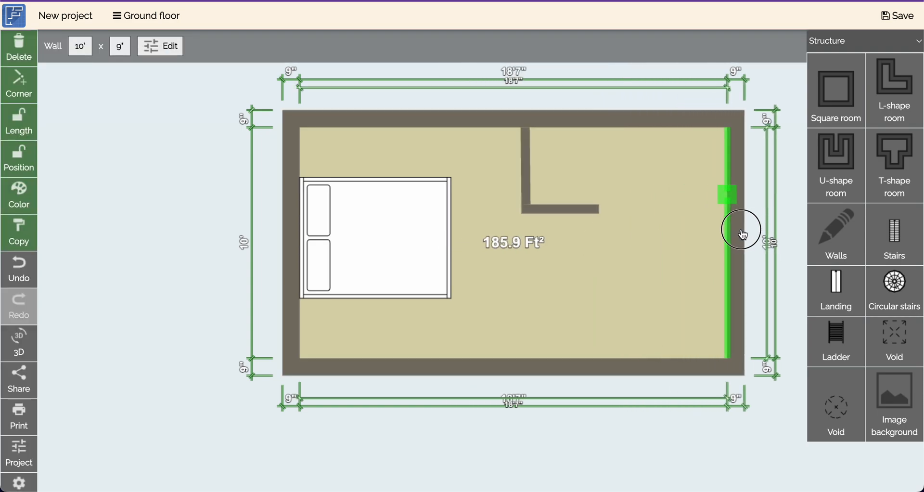
{"action": "left_click_drag", "start_coordinate": [727, 230], "coordinate": [670, 239]}
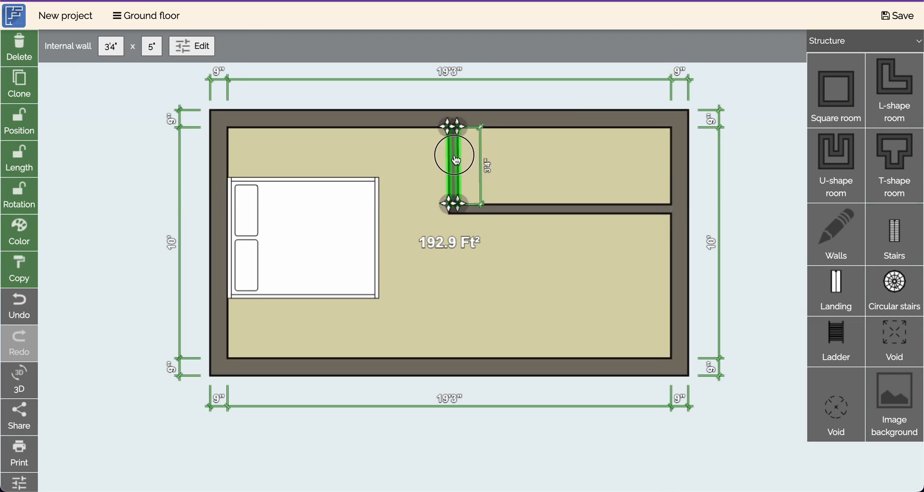
{"action": "left_click_drag", "start_coordinate": [454, 159], "coordinate": [566, 155]}
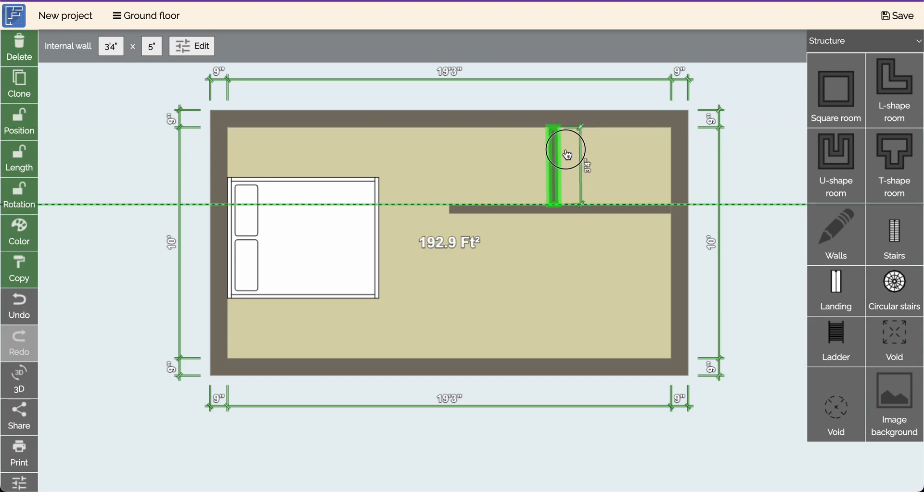
{"action": "left_click", "coordinate": [554, 150]}
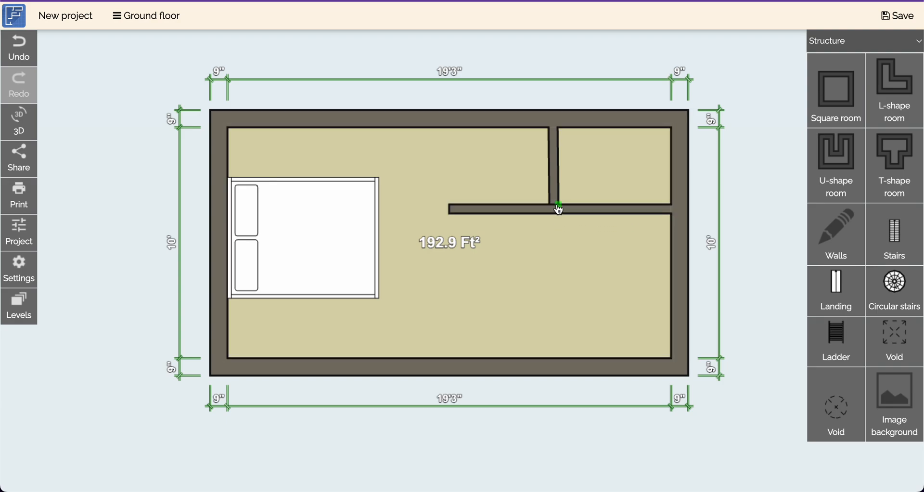
{"action": "left_click", "coordinate": [835, 235]}
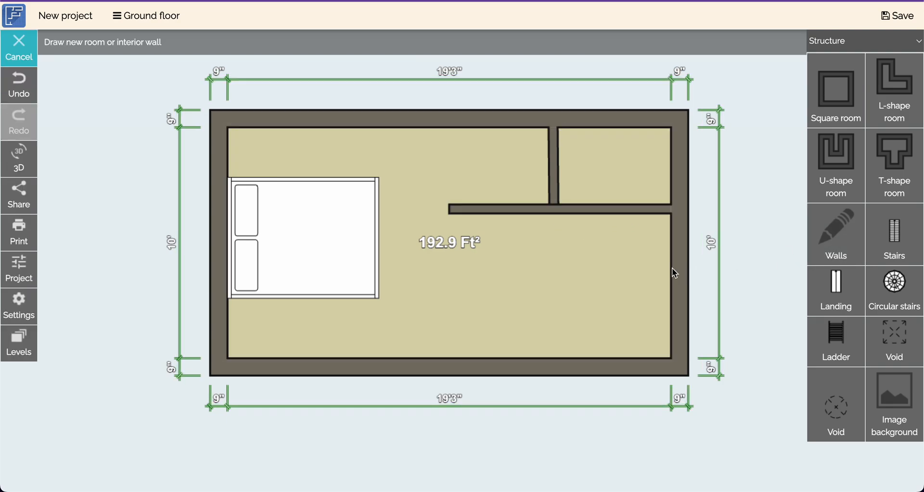
{"action": "mouse_move", "coordinate": [740, 267]}
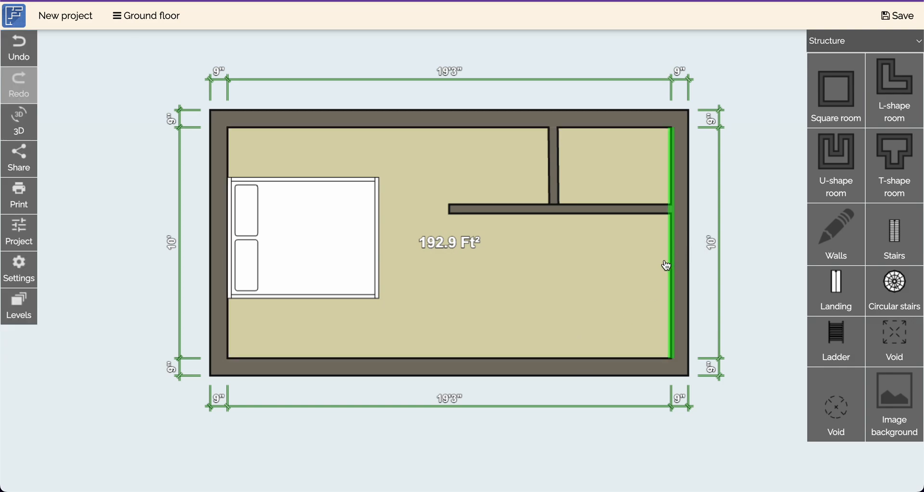
Step: Draw an L-shaped interior wall from the right outer wall down into the lower-right area
{"action": "left_click", "coordinate": [834, 234]}
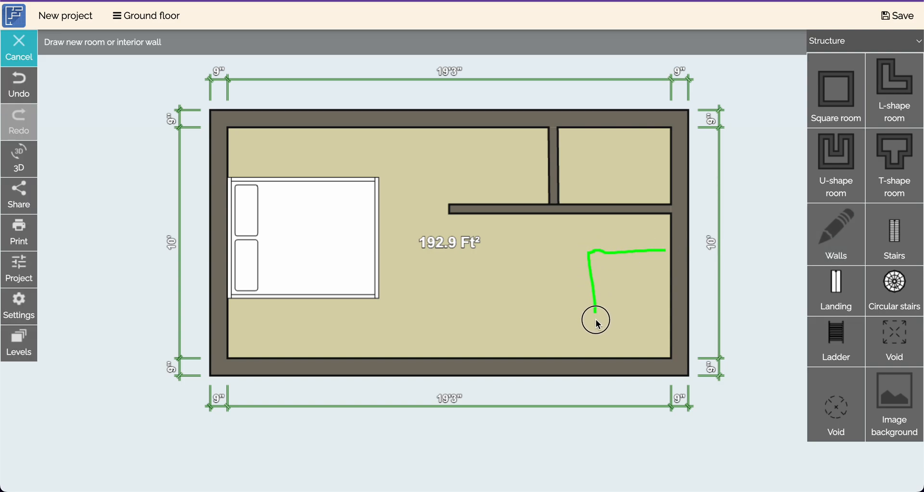
{"action": "left_click", "coordinate": [596, 313]}
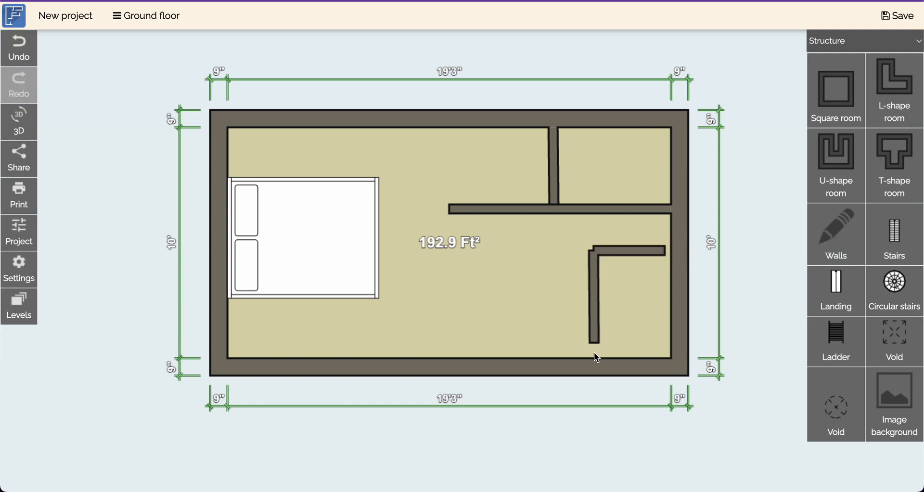
{"action": "mouse_move", "coordinate": [595, 247]}
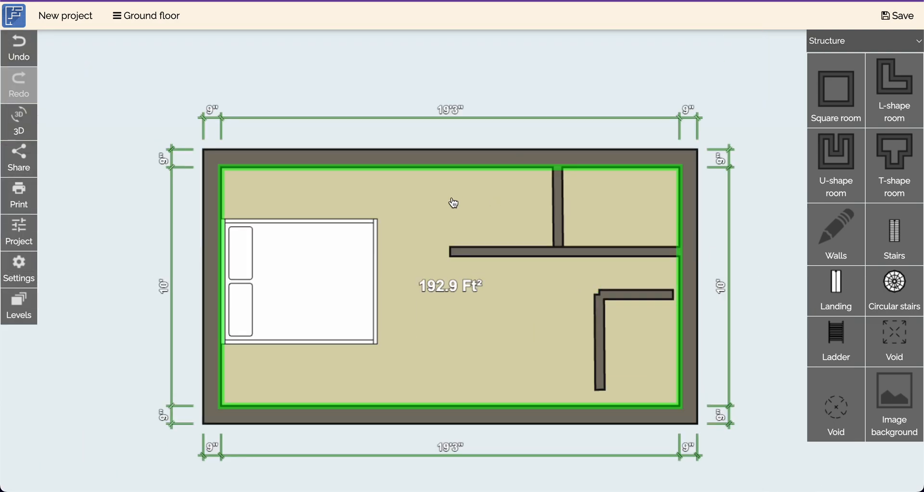
{"action": "mouse_move", "coordinate": [413, 204]}
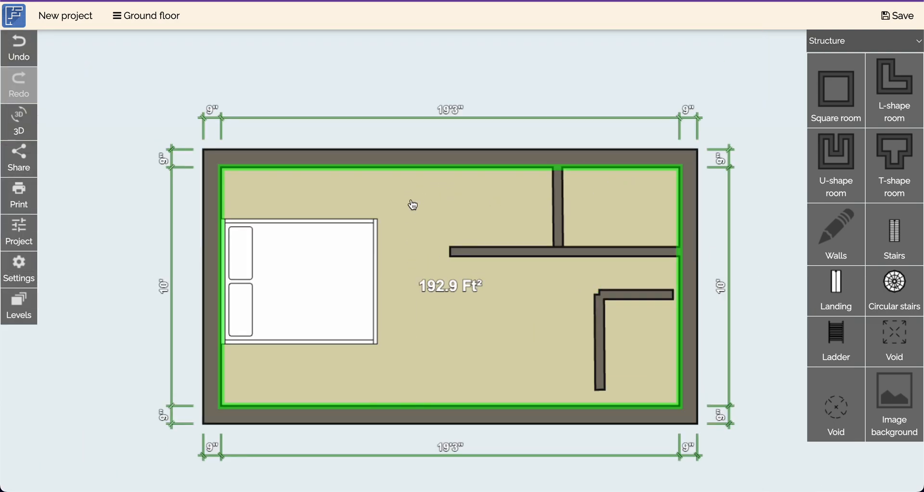
{"action": "mouse_move", "coordinate": [507, 226]}
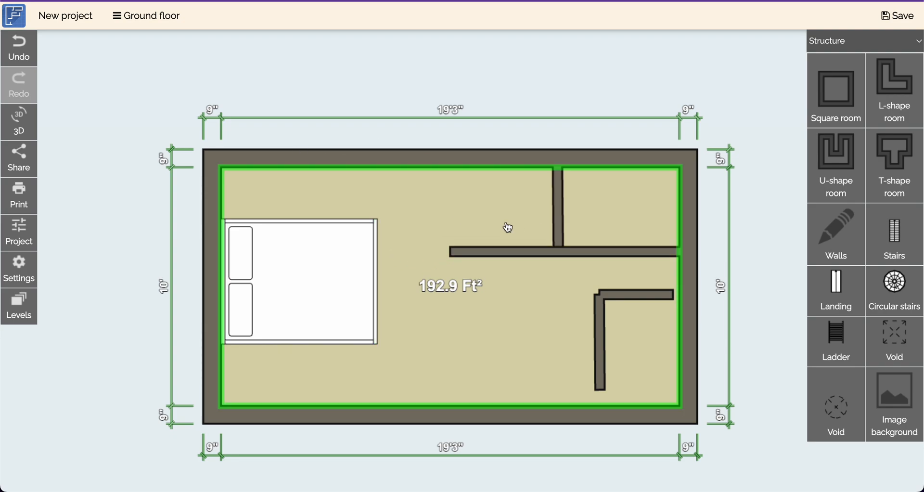
Step: Delete the short vertical wall and the remaining internal walls, leaving a 33'2" by 10' room
{"action": "left_click", "coordinate": [558, 200]}
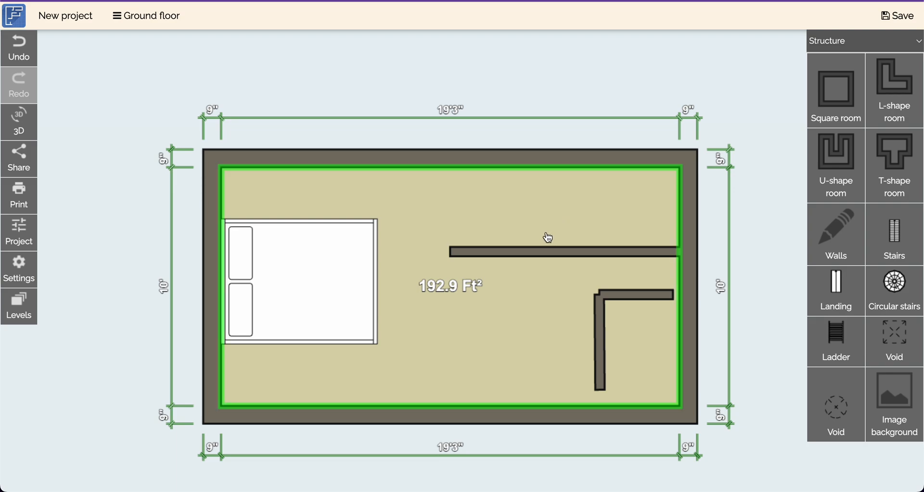
{"action": "left_click", "coordinate": [627, 293]}
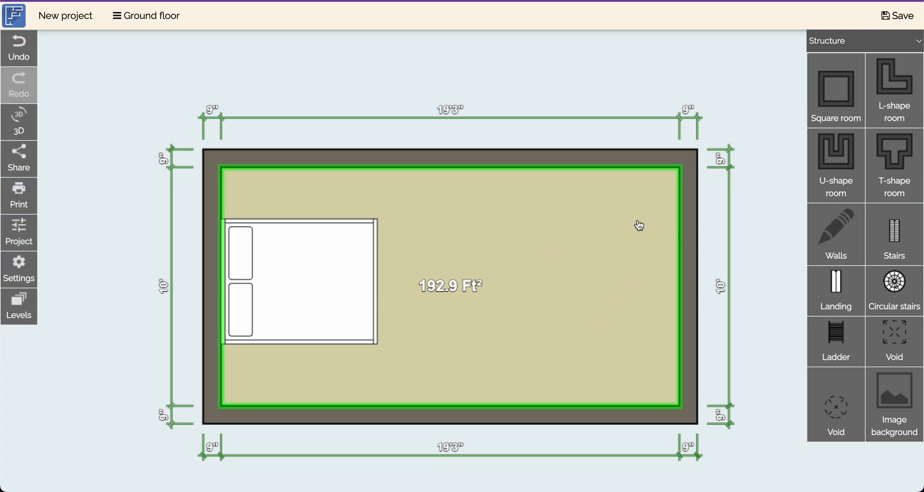
{"action": "scroll", "scroll_direction": "down", "scroll_amount": 3}
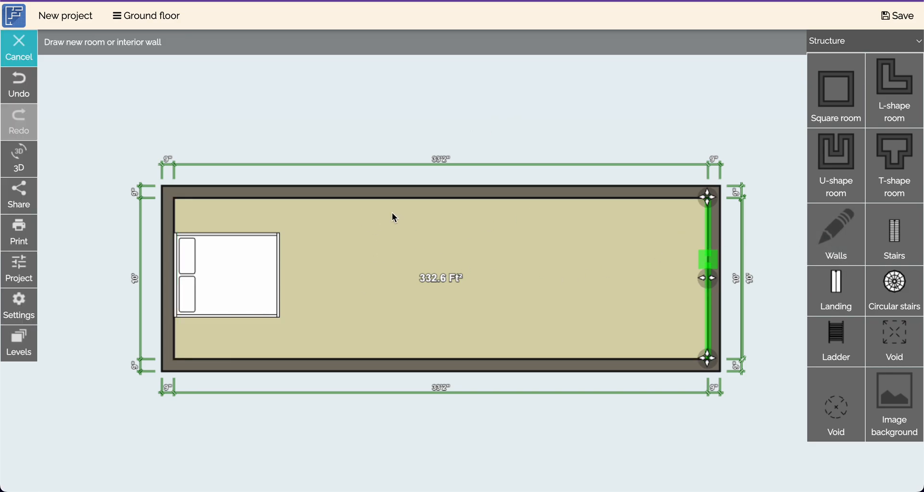
Step: Draw a vertical wall left of centre reaching the top and bottom walls, then deselect it
{"action": "left_click", "coordinate": [371, 244]}
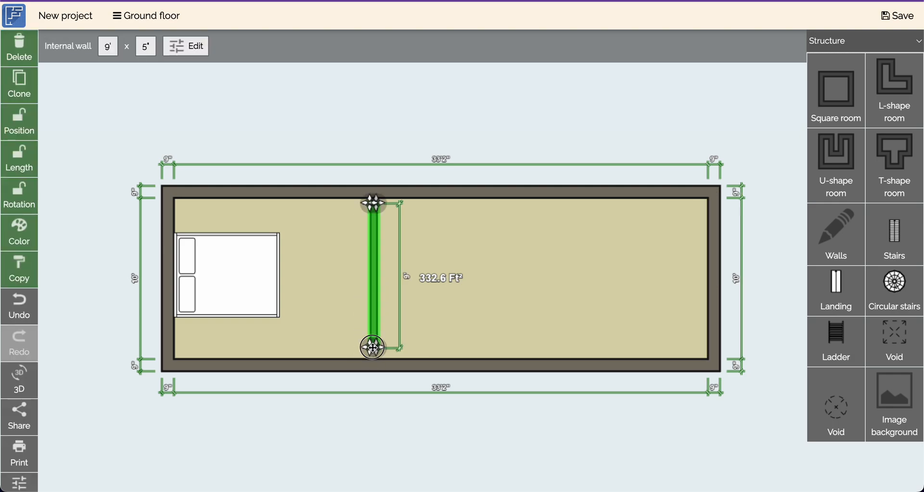
{"action": "left_click_drag", "start_coordinate": [373, 347], "coordinate": [372, 358]}
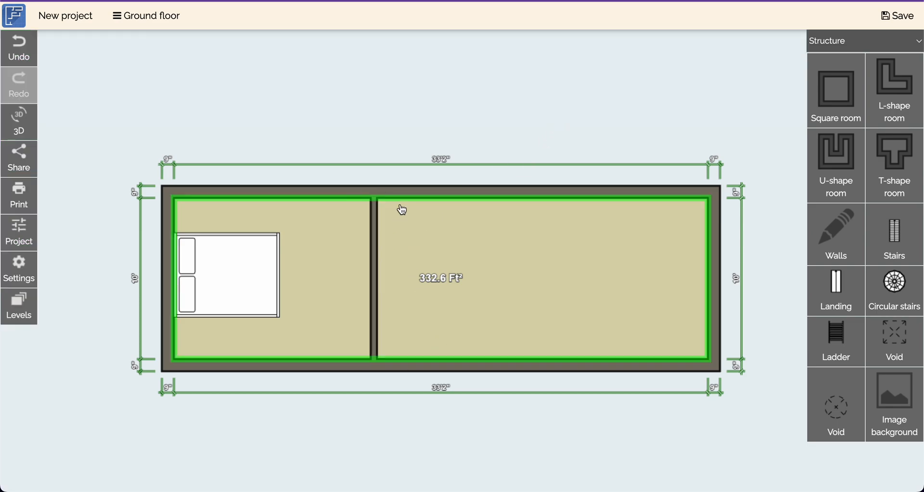
{"action": "left_click", "coordinate": [538, 123]}
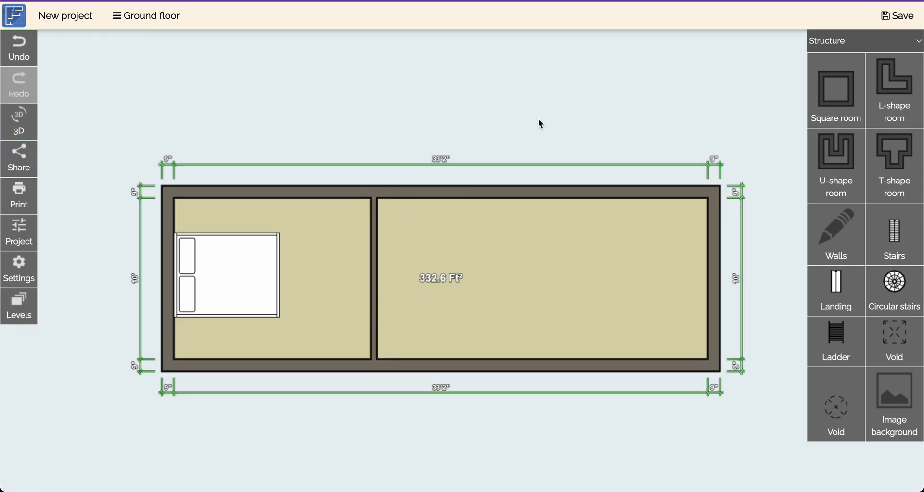
{"action": "mouse_move", "coordinate": [481, 199]}
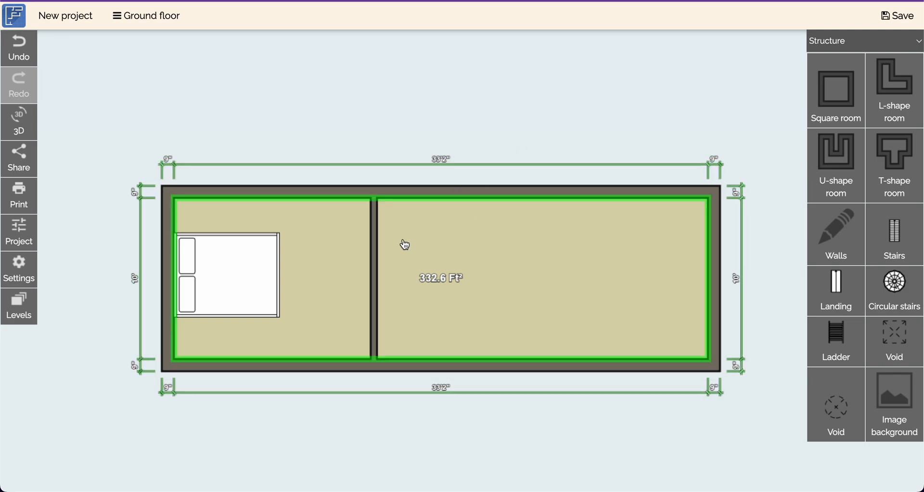
{"action": "mouse_move", "coordinate": [472, 231]}
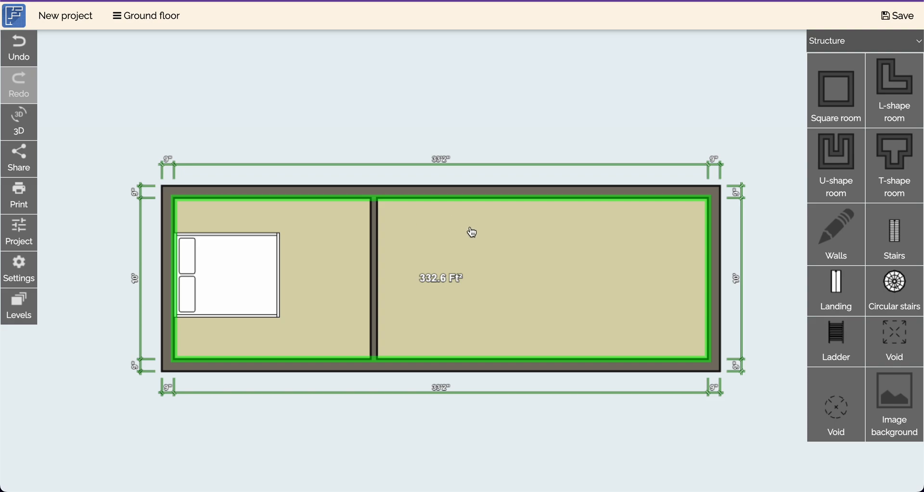
{"action": "left_click", "coordinate": [472, 231]}
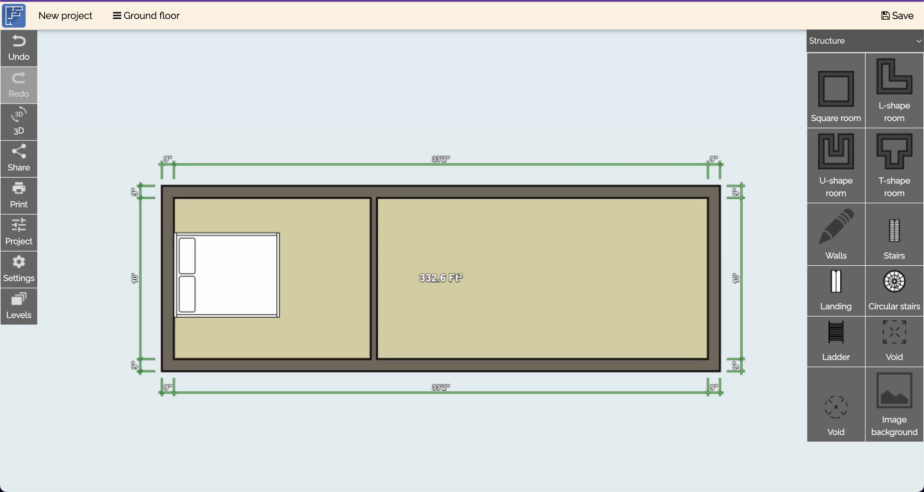